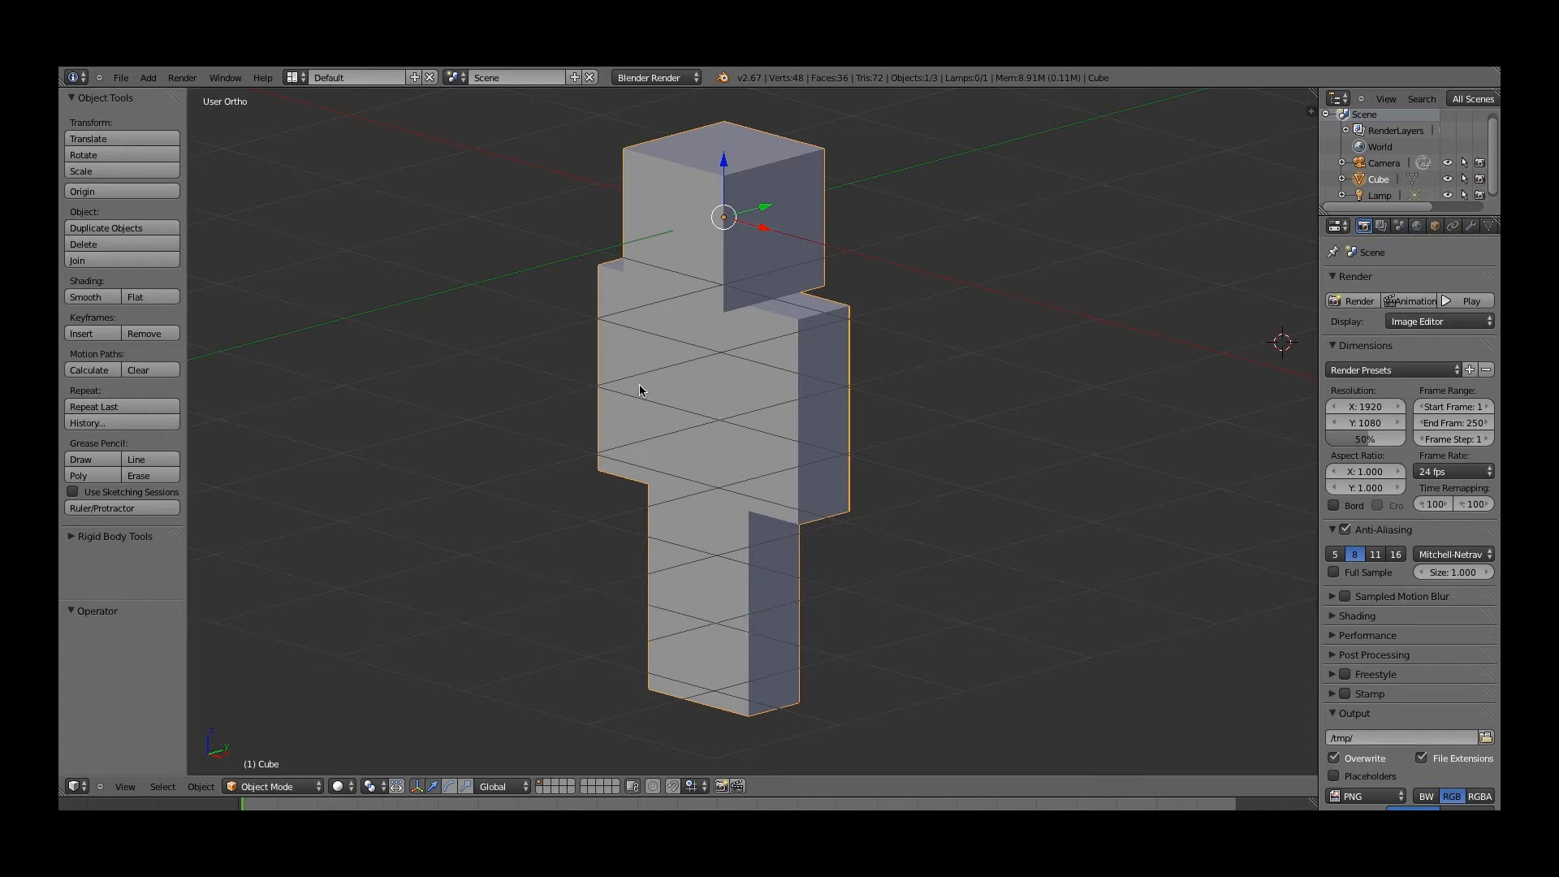
mouse_move(762, 427)
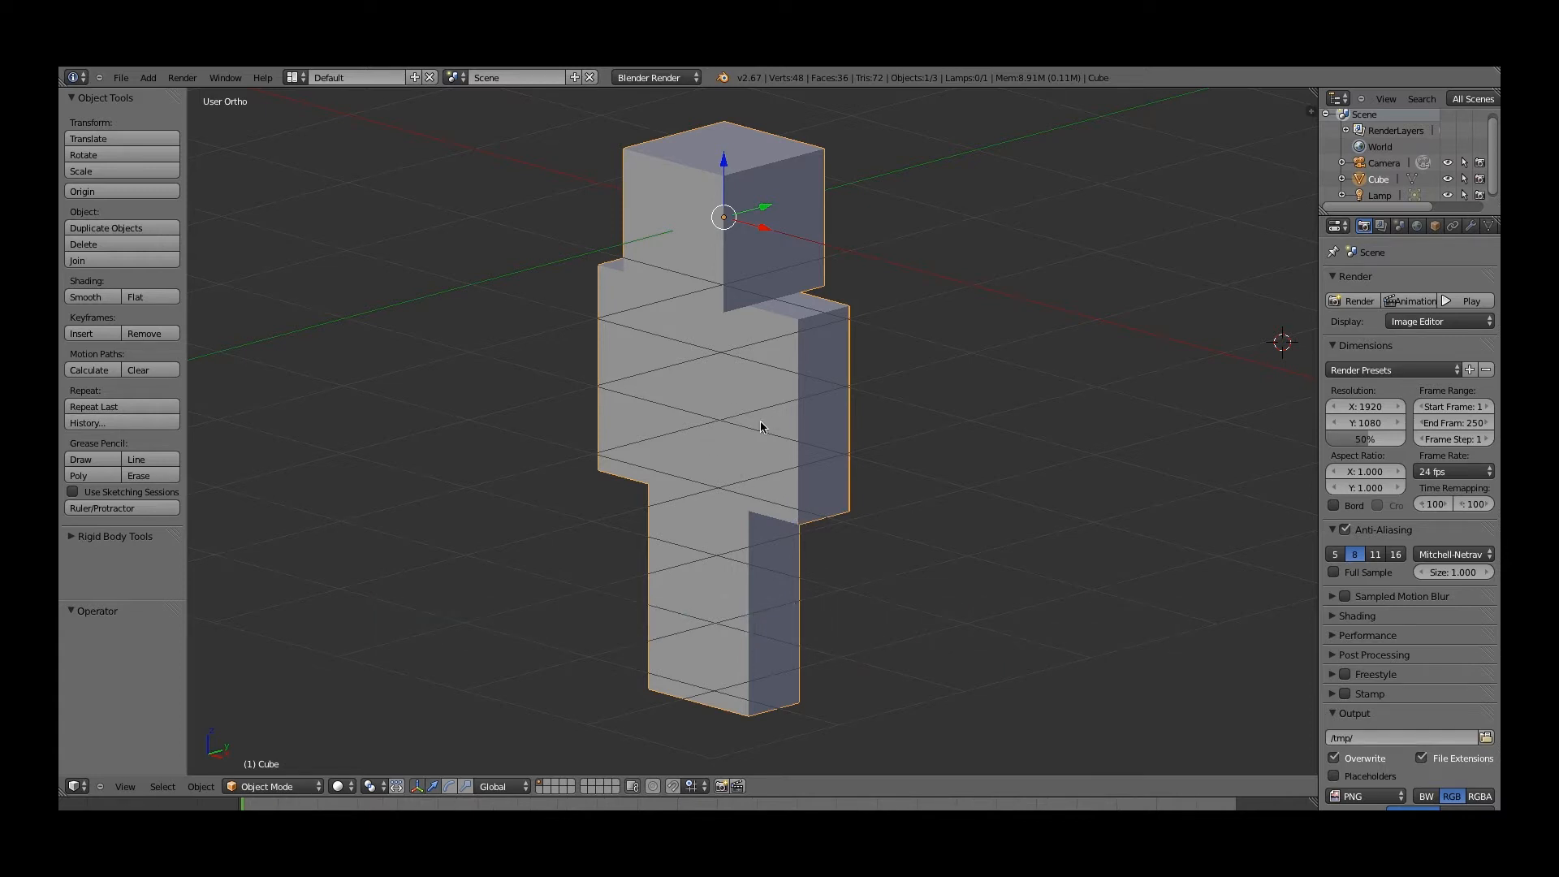
mouse_move(726, 440)
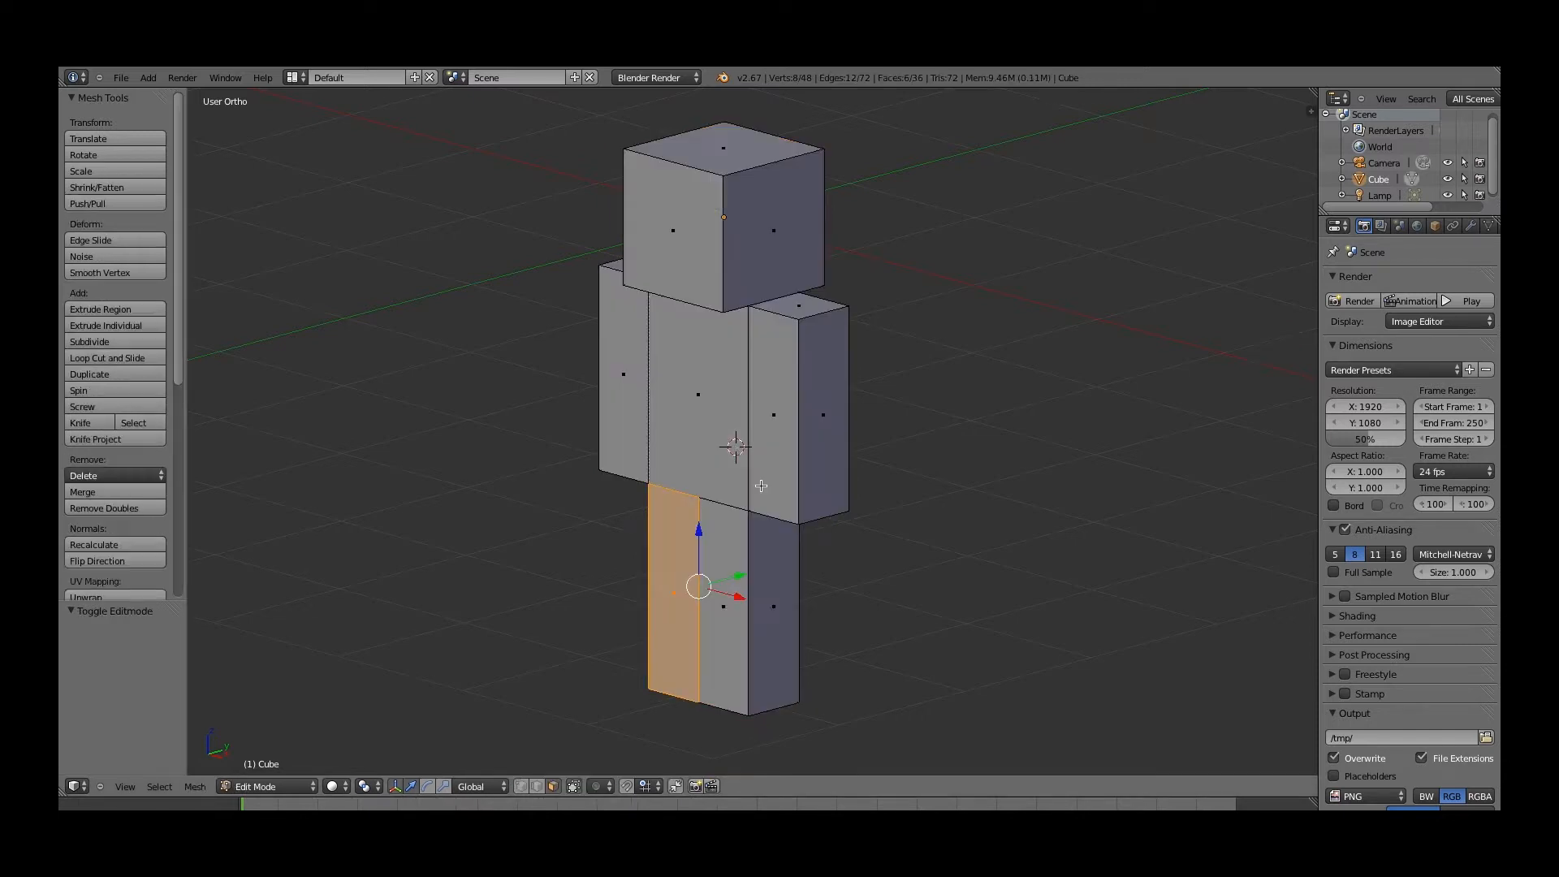
Step: Toggle Edit Mode, orbit, and settle on the character's Front Ortho view (Numpad 1)
key(Tab)
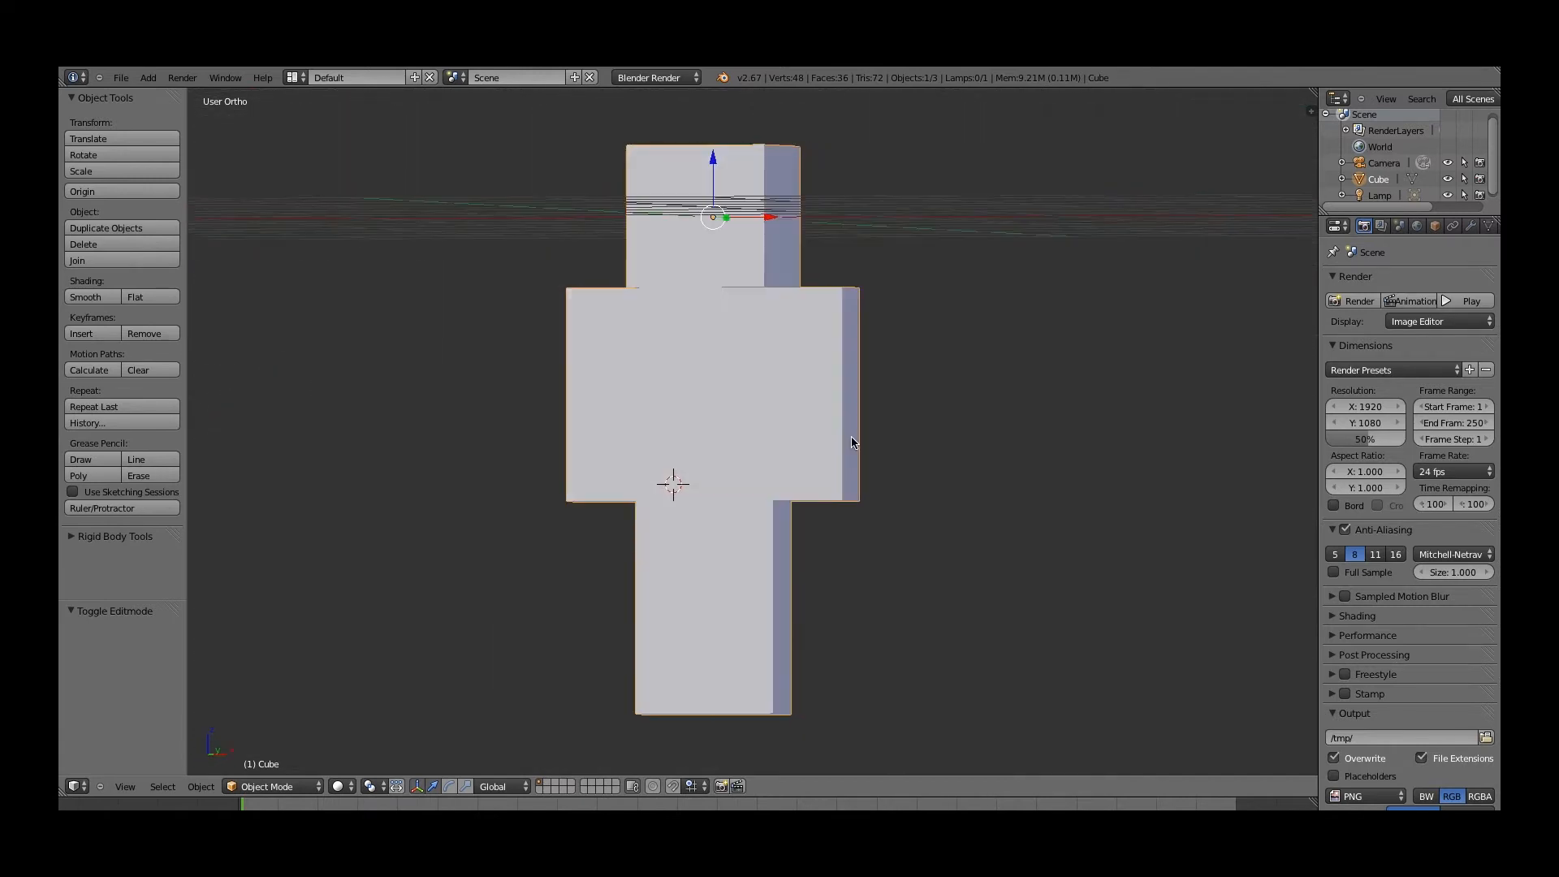
drag(850, 442, 781, 462)
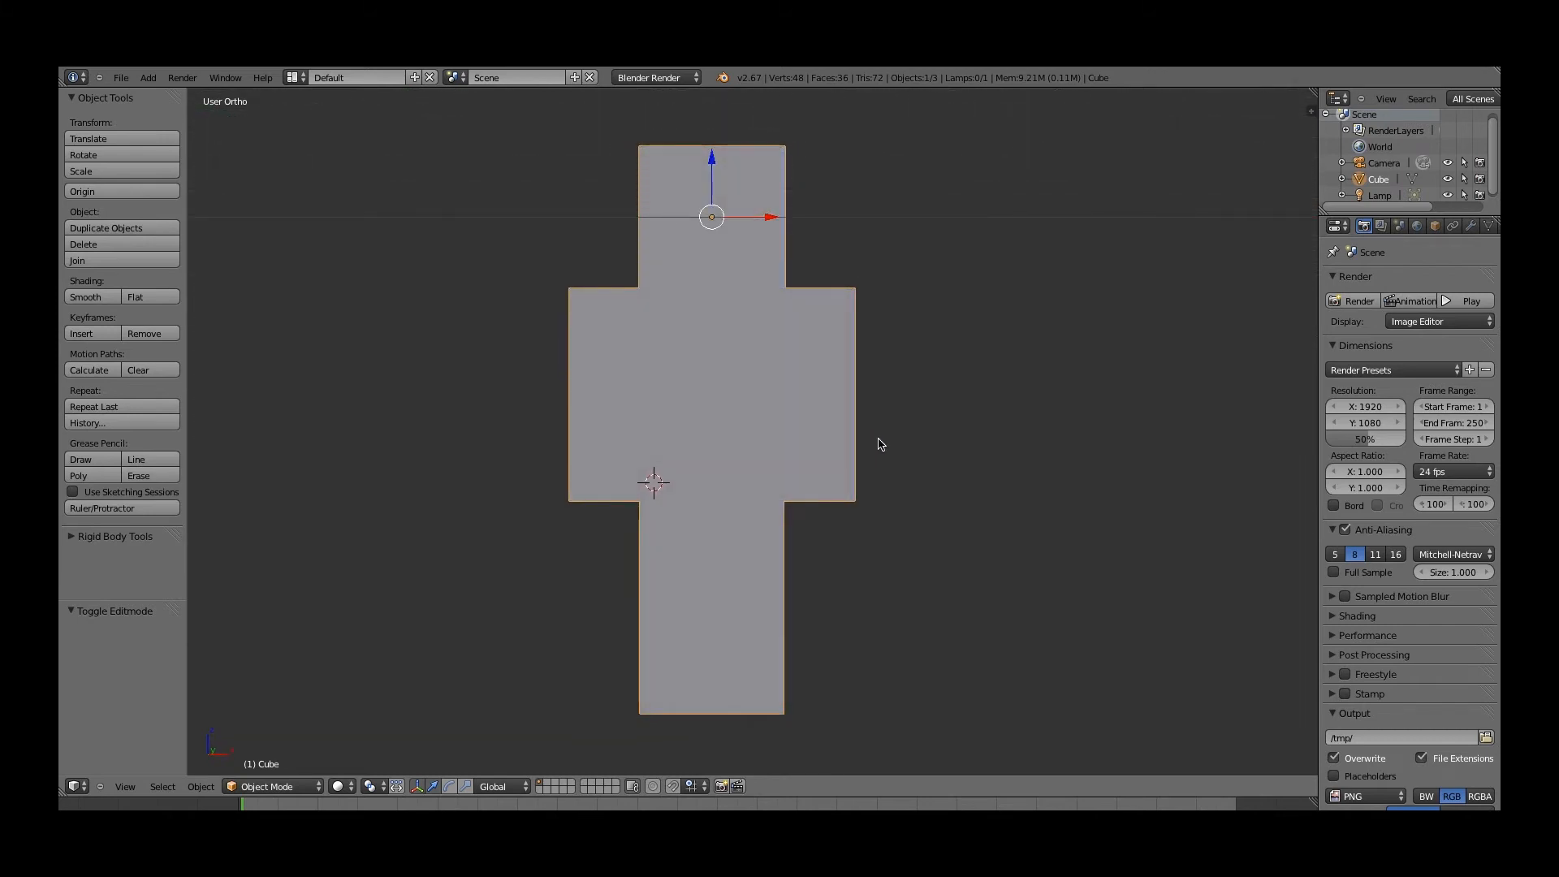
key(KP_1)
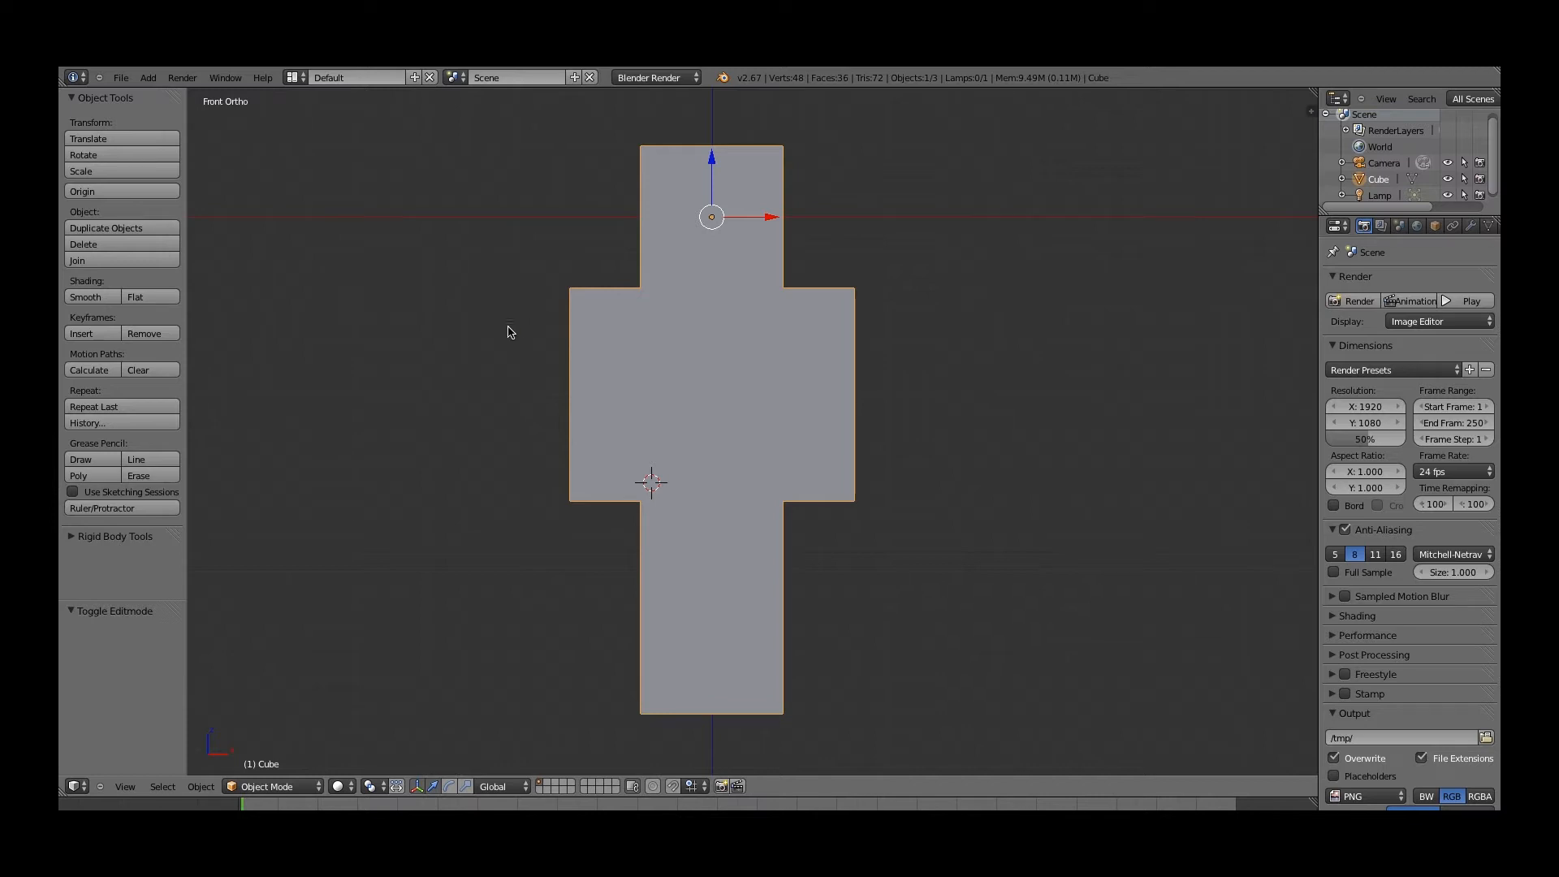
mouse_move(545, 307)
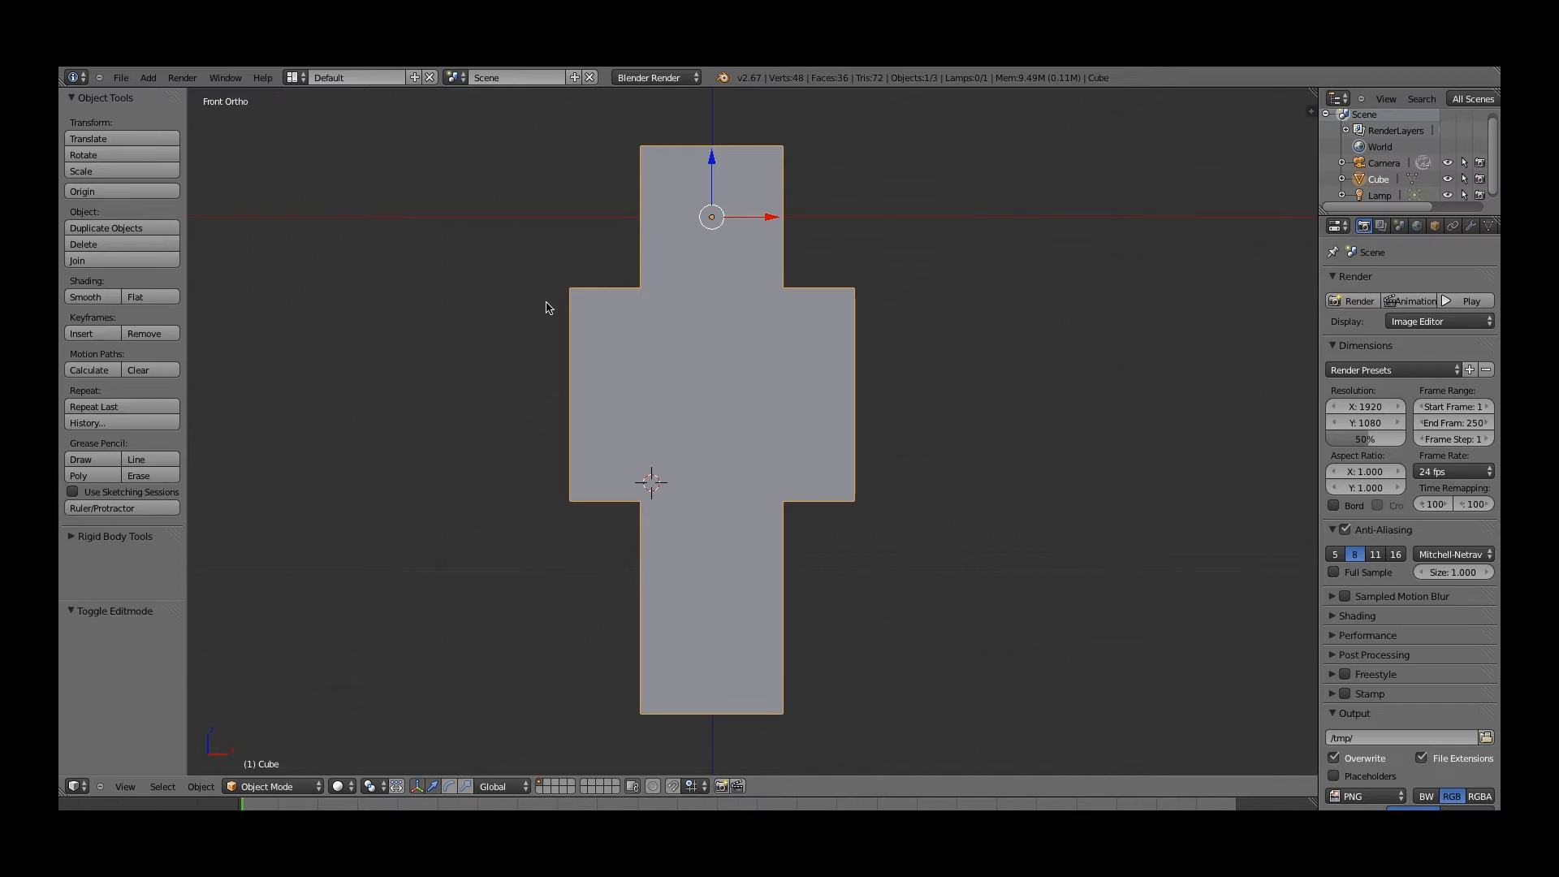
mouse_move(505, 337)
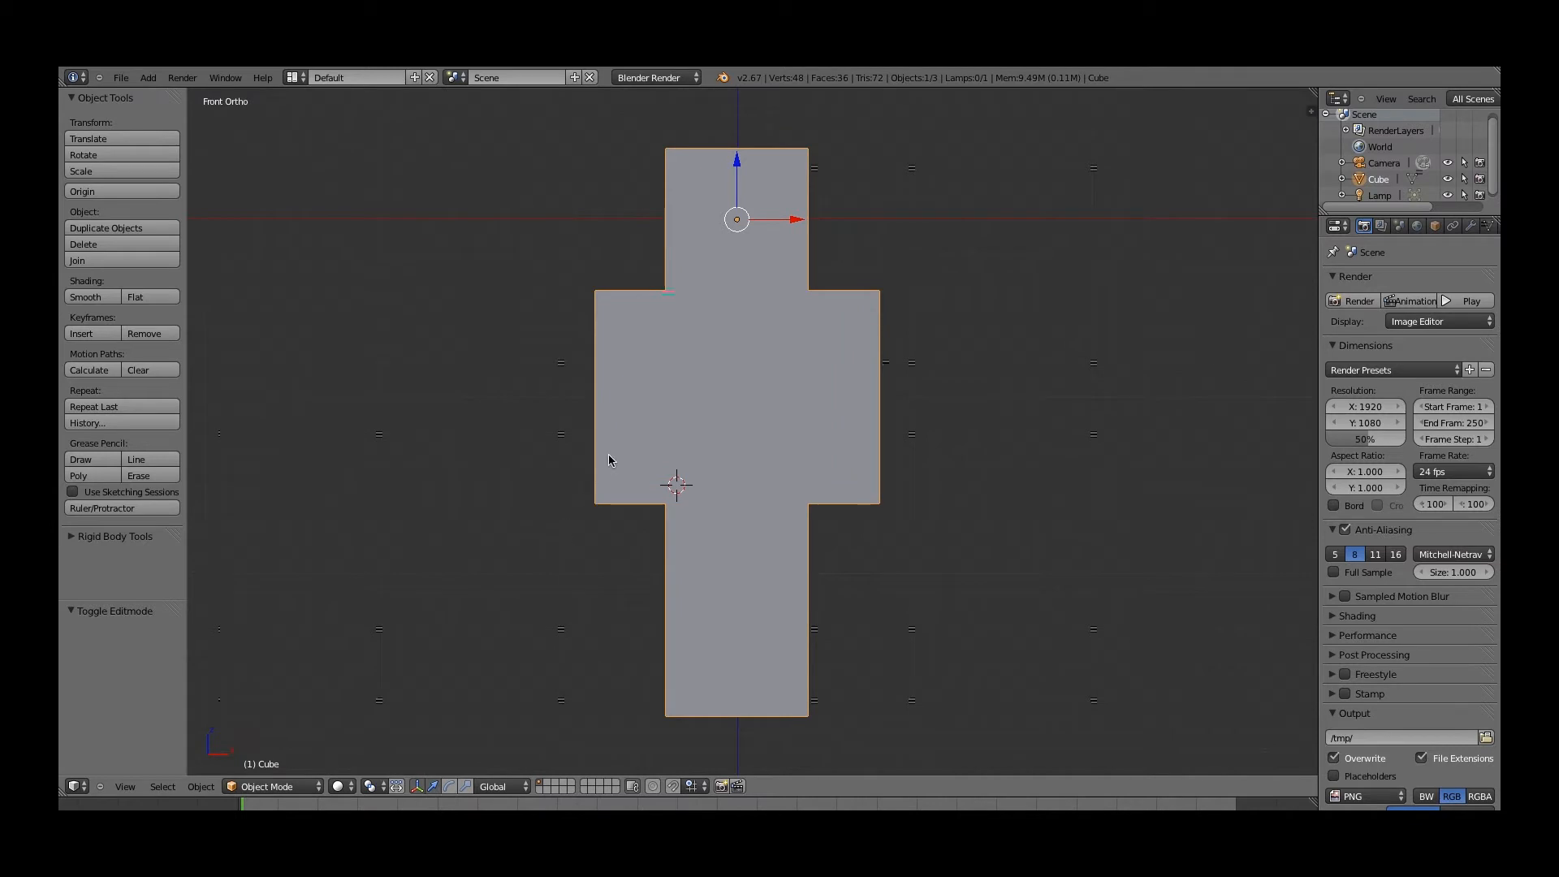
mouse_move(621, 347)
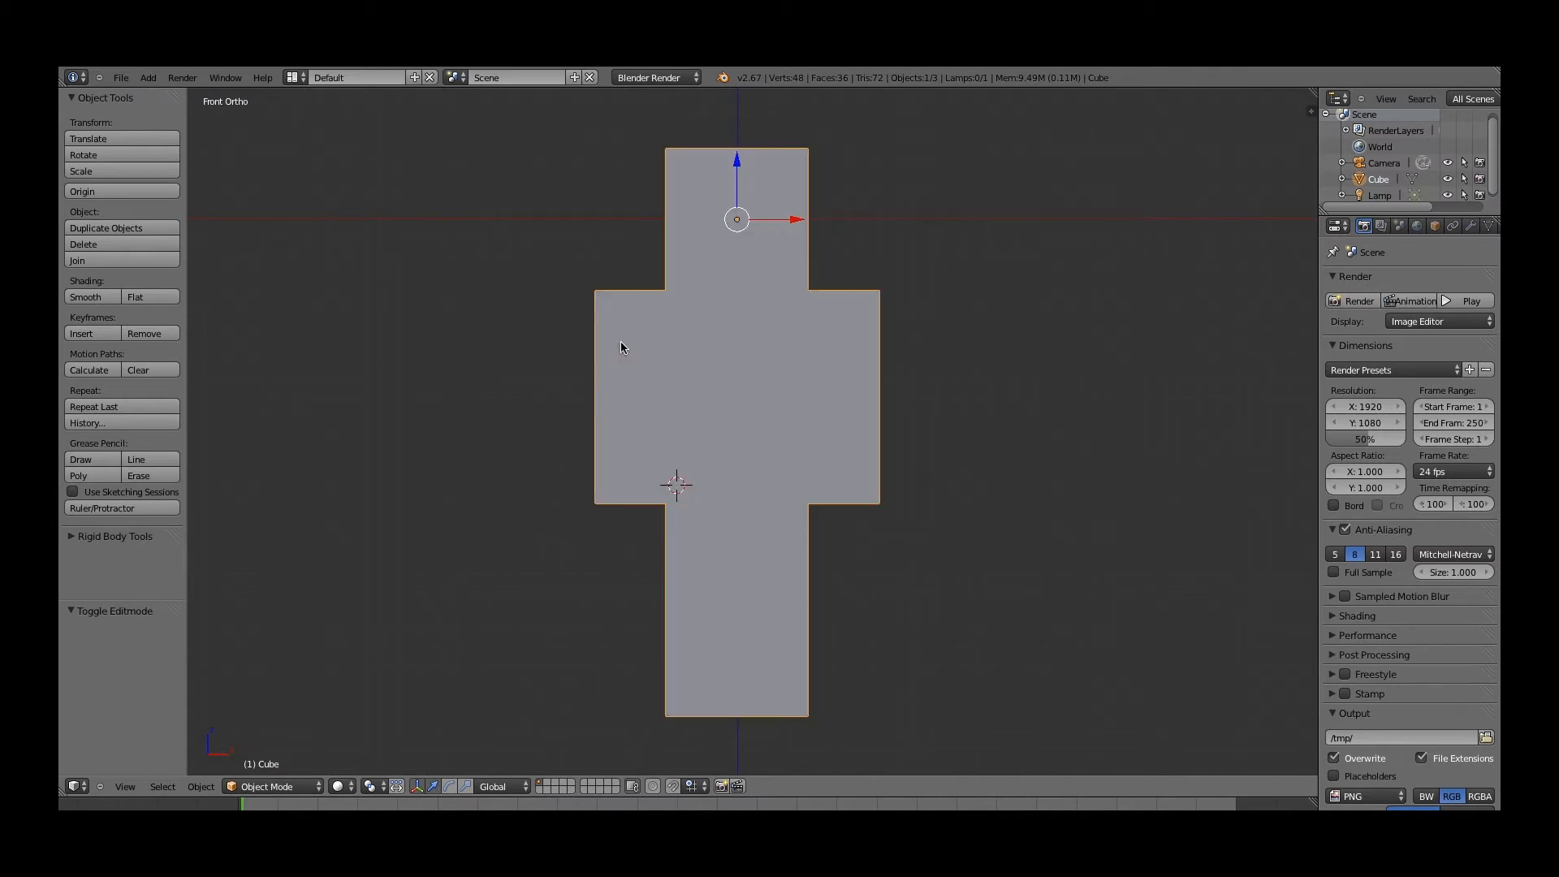
key(Tab)
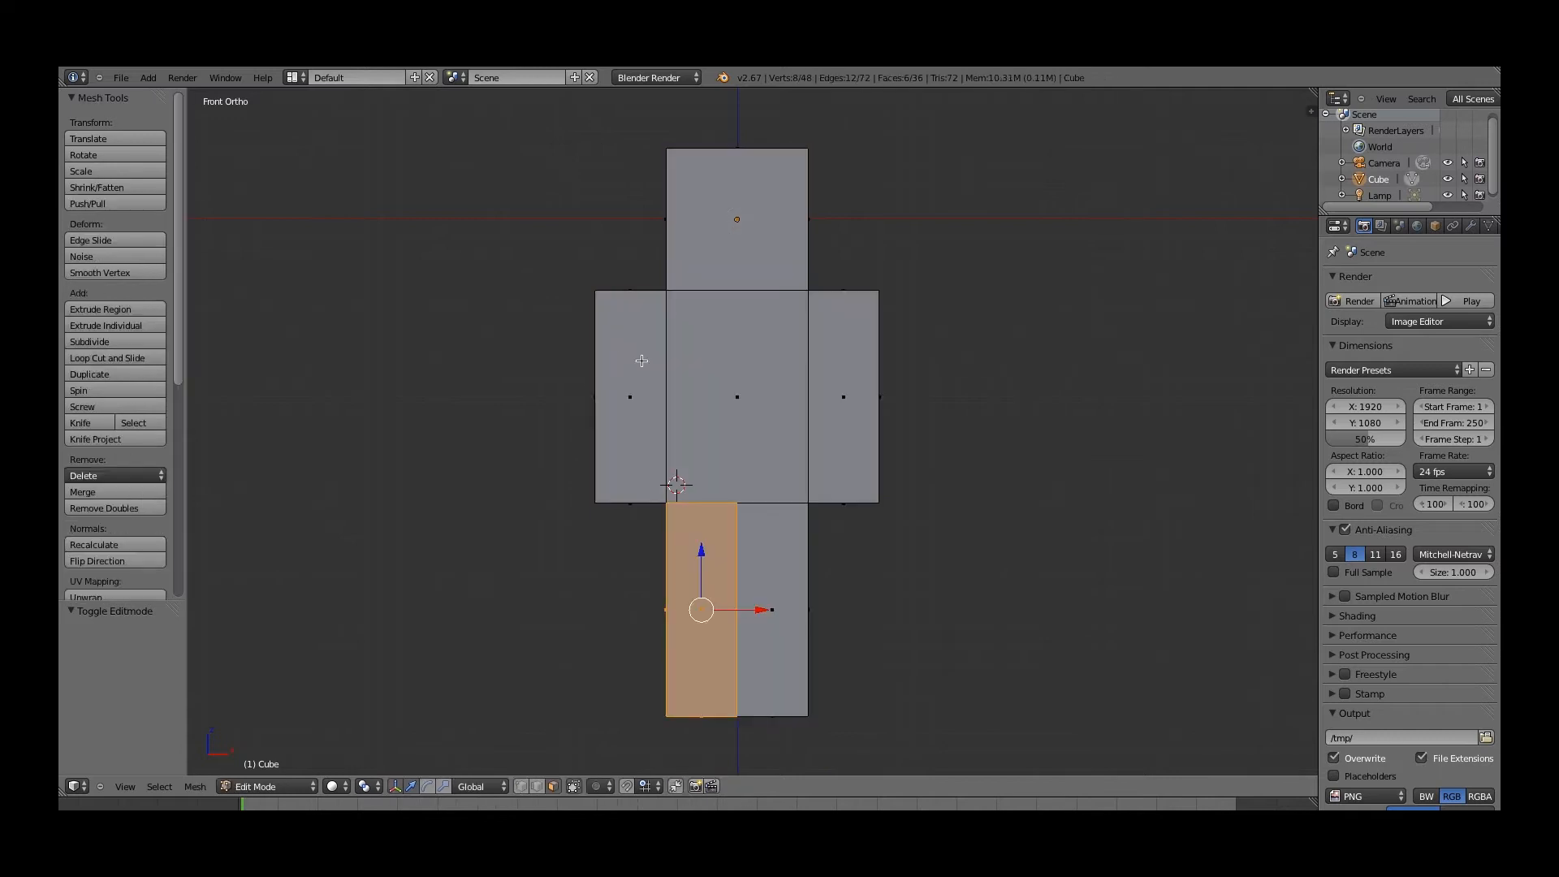
key(Tab)
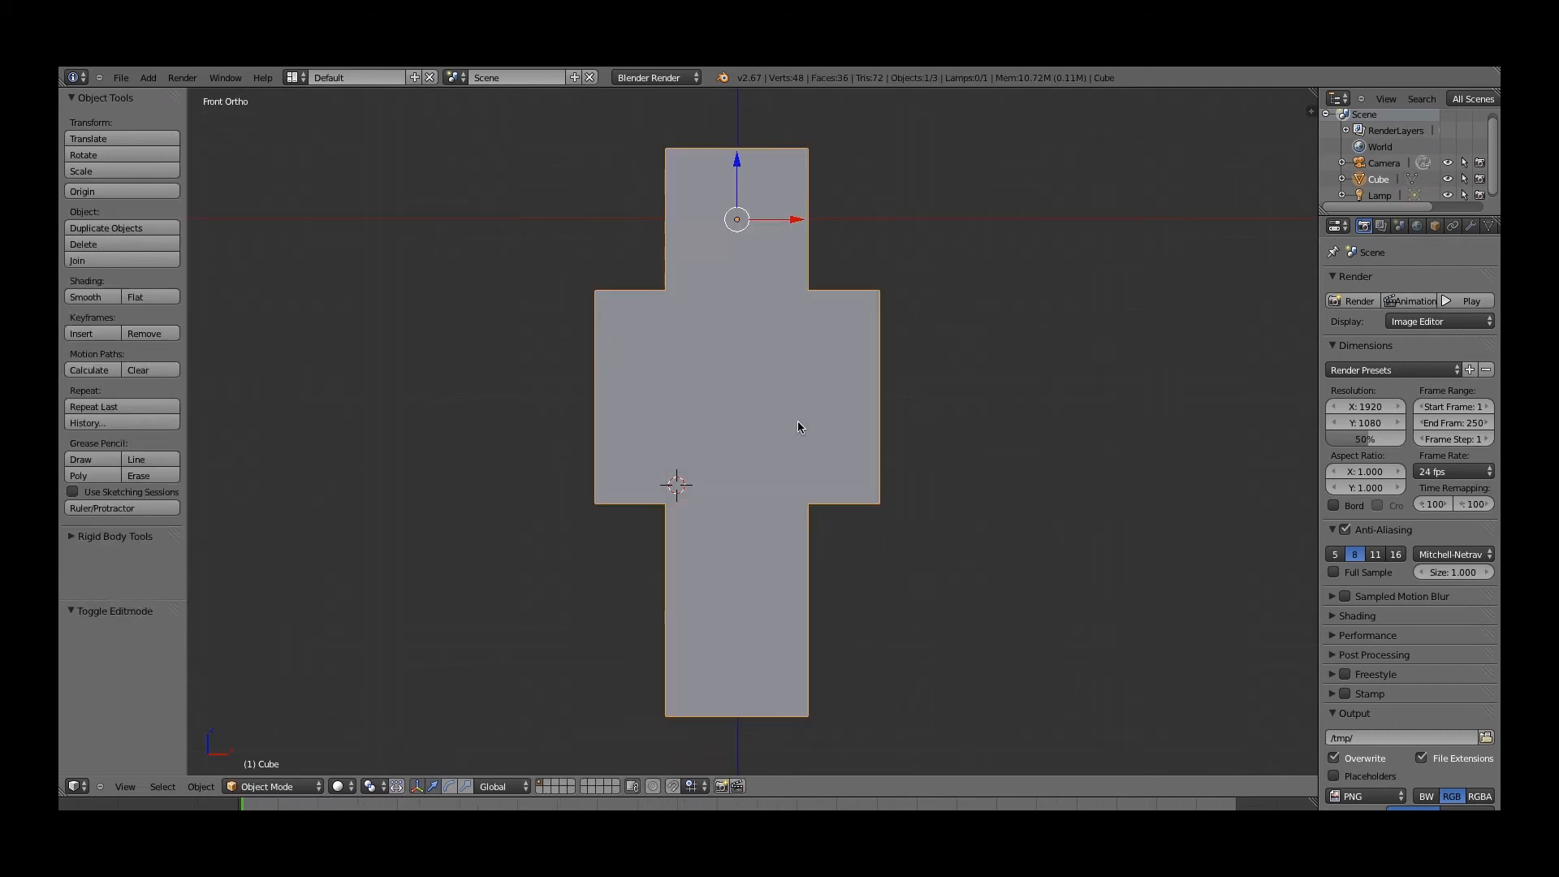
drag(796, 428, 756, 429)
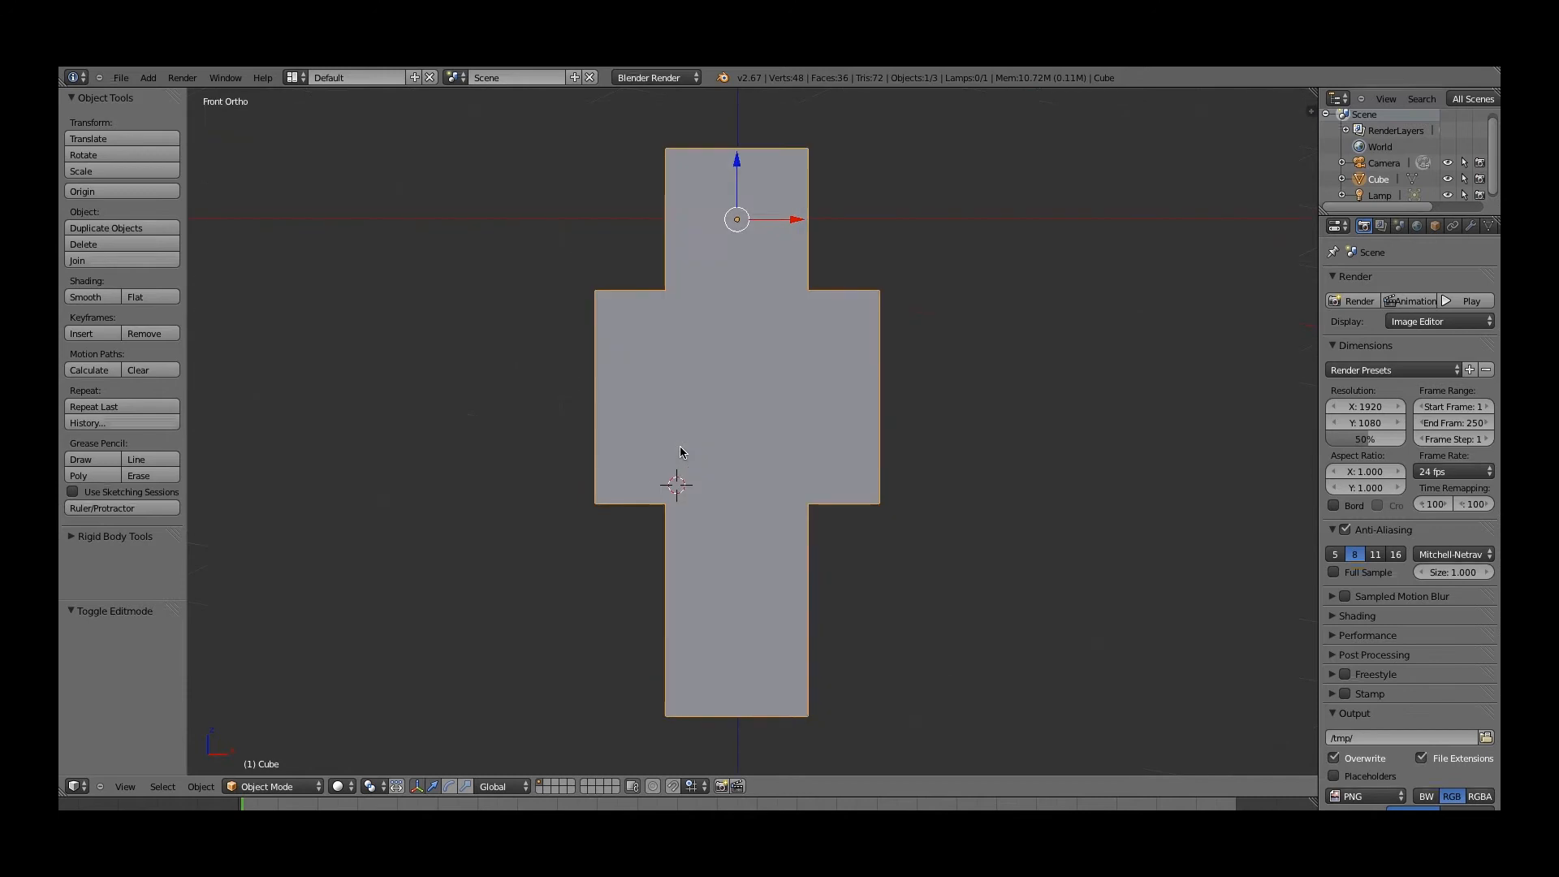
mouse_move(733, 407)
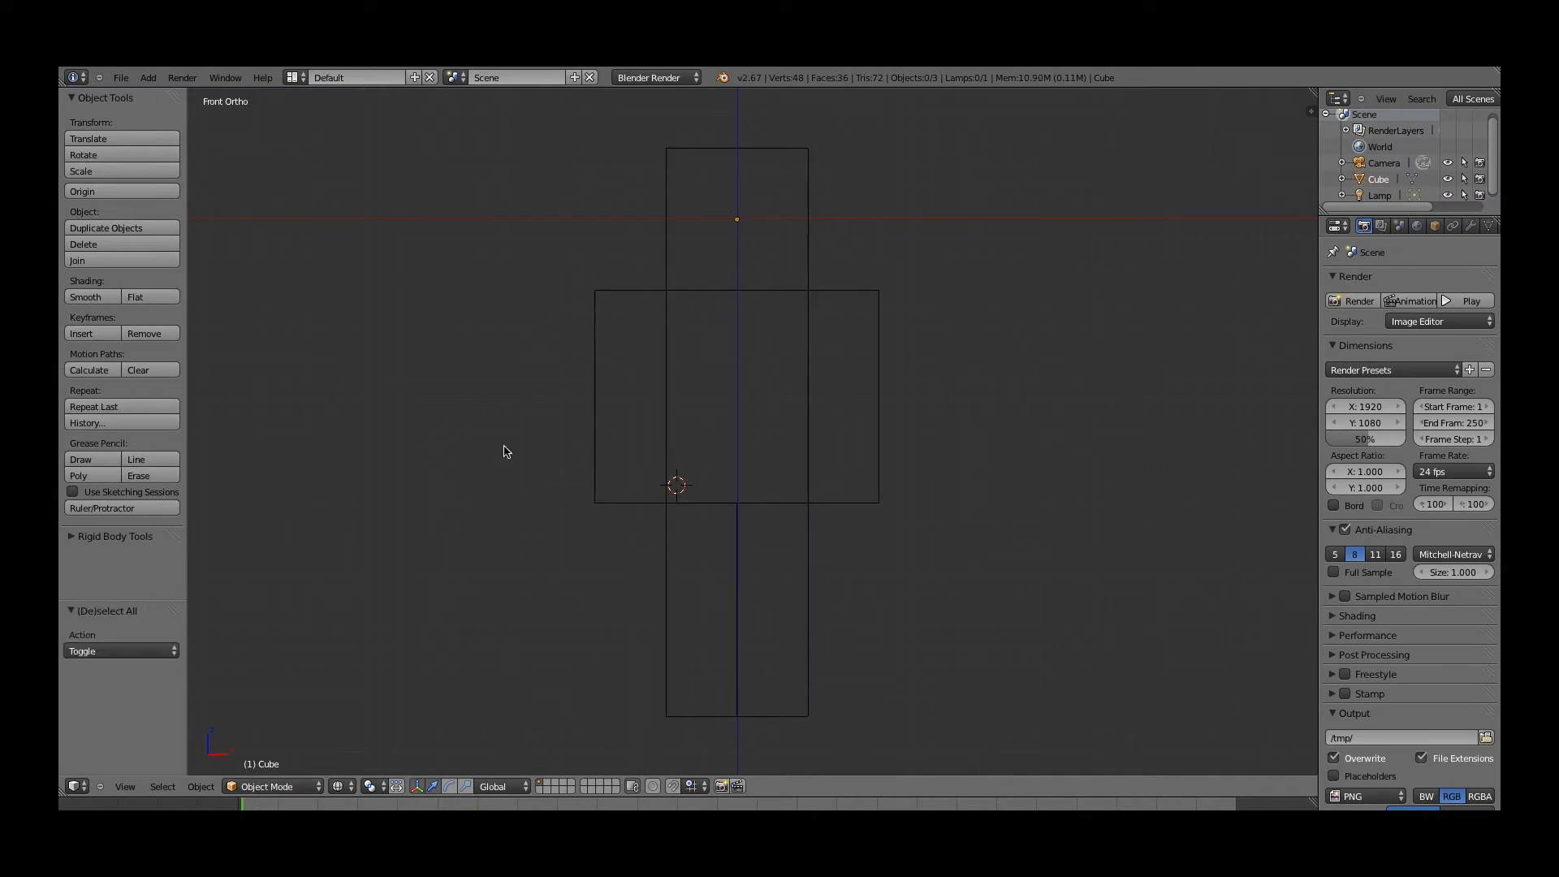
mouse_move(713, 439)
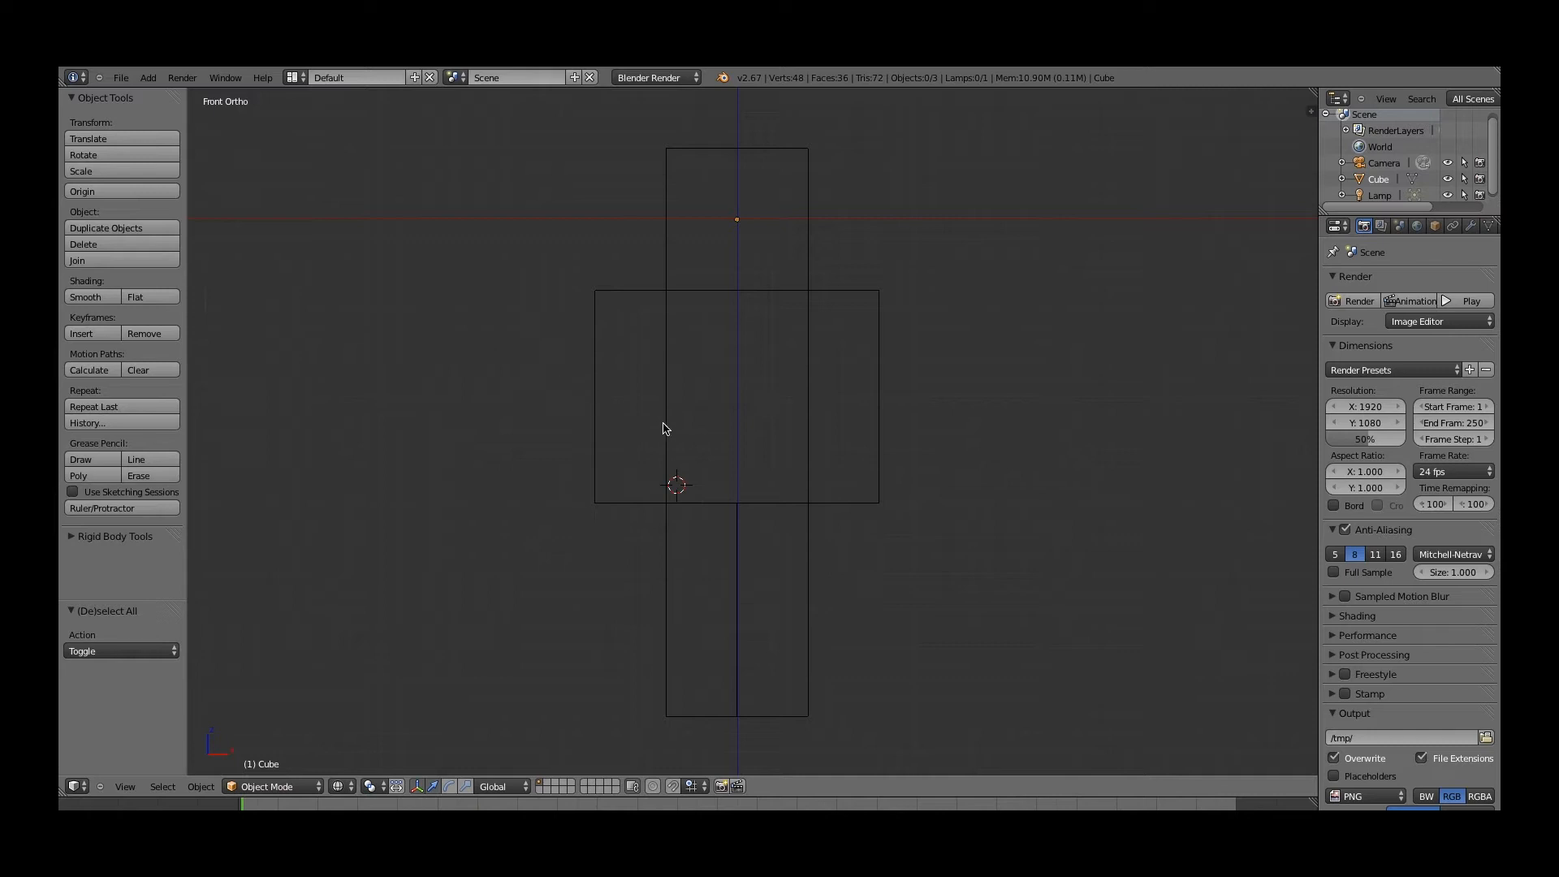
mouse_move(670, 418)
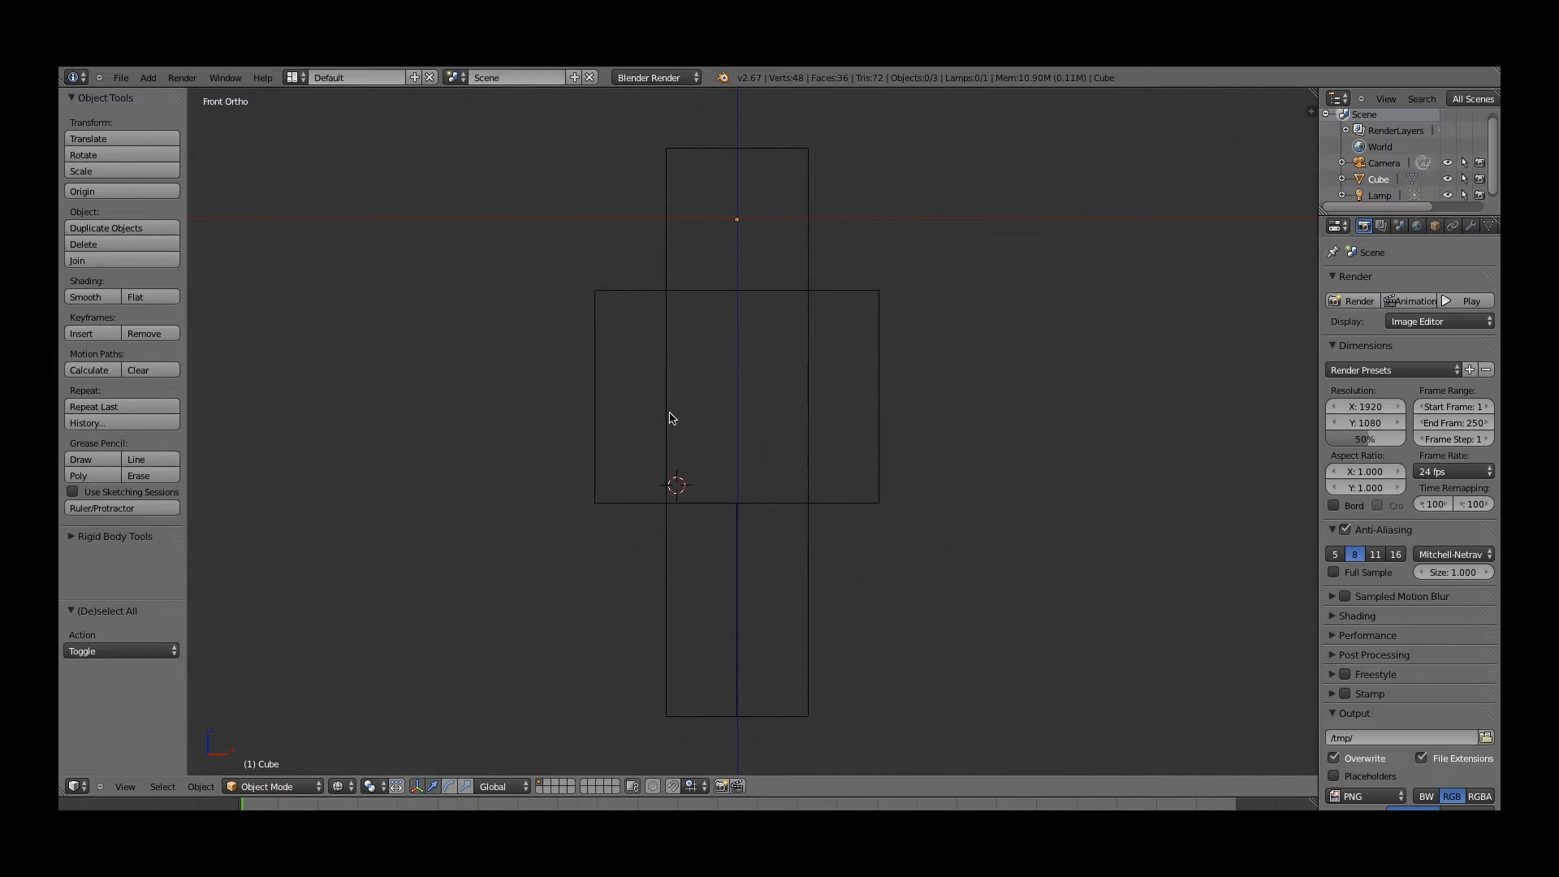
mouse_move(496, 190)
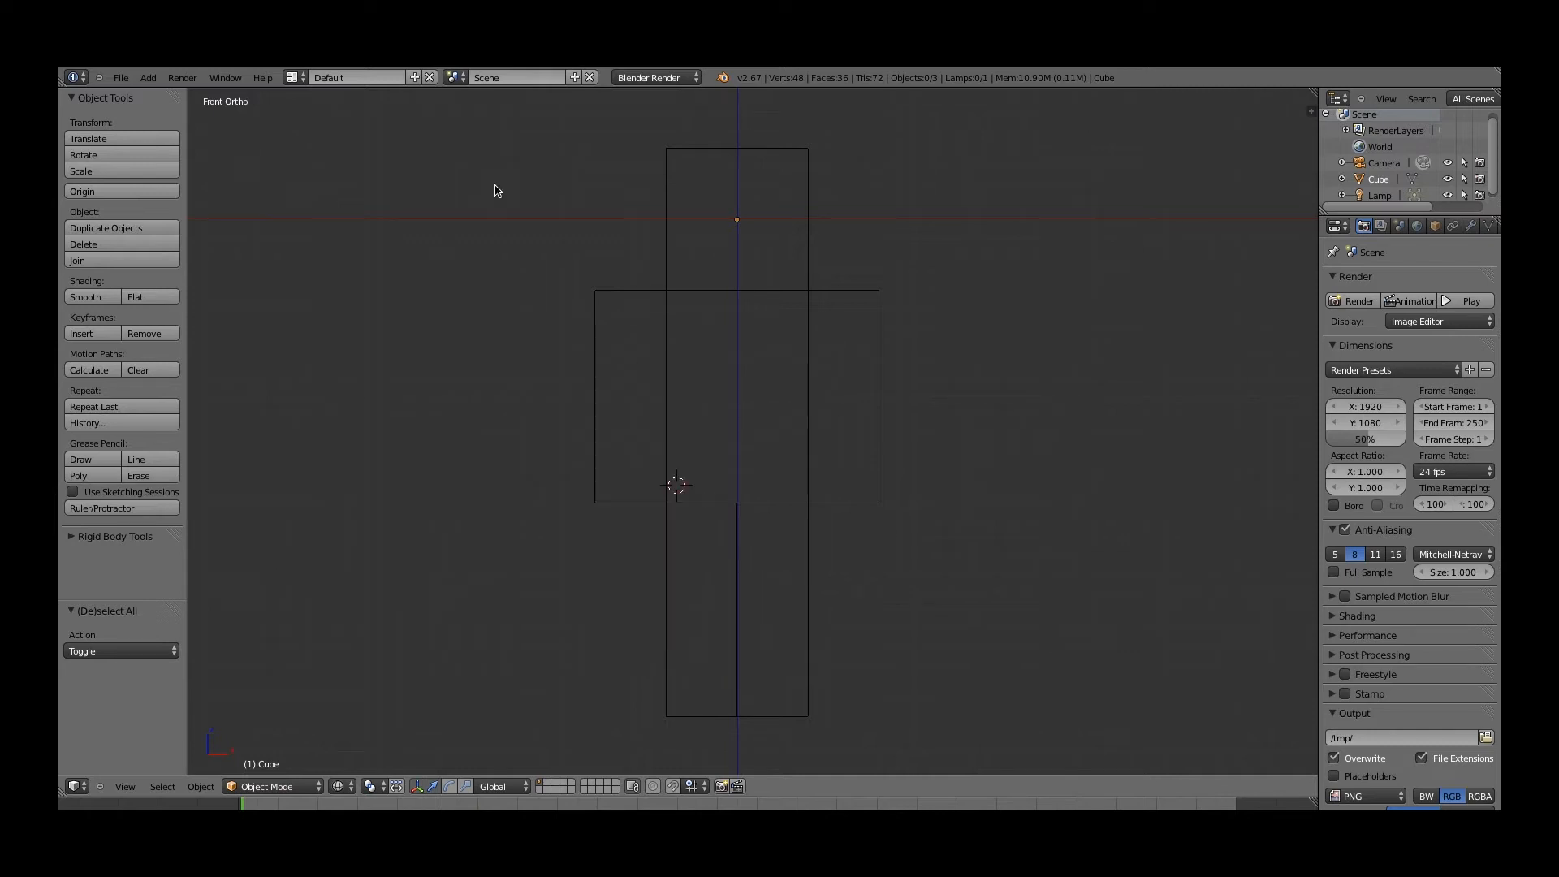
Step: Open the Add menu's Armature options to reveal Single Bone
click(147, 78)
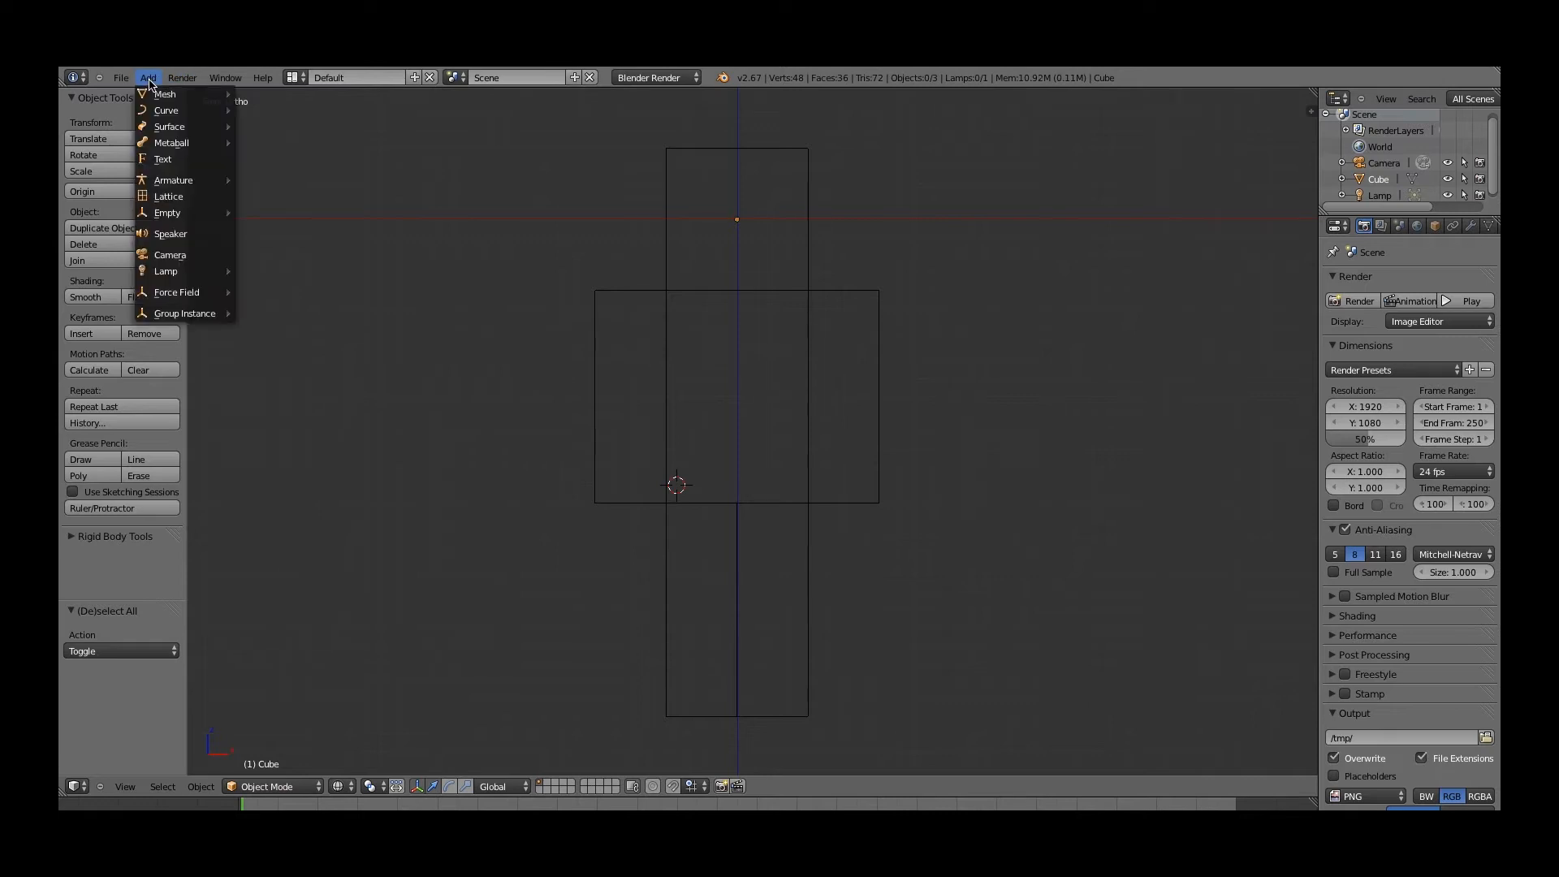
mouse_move(166, 109)
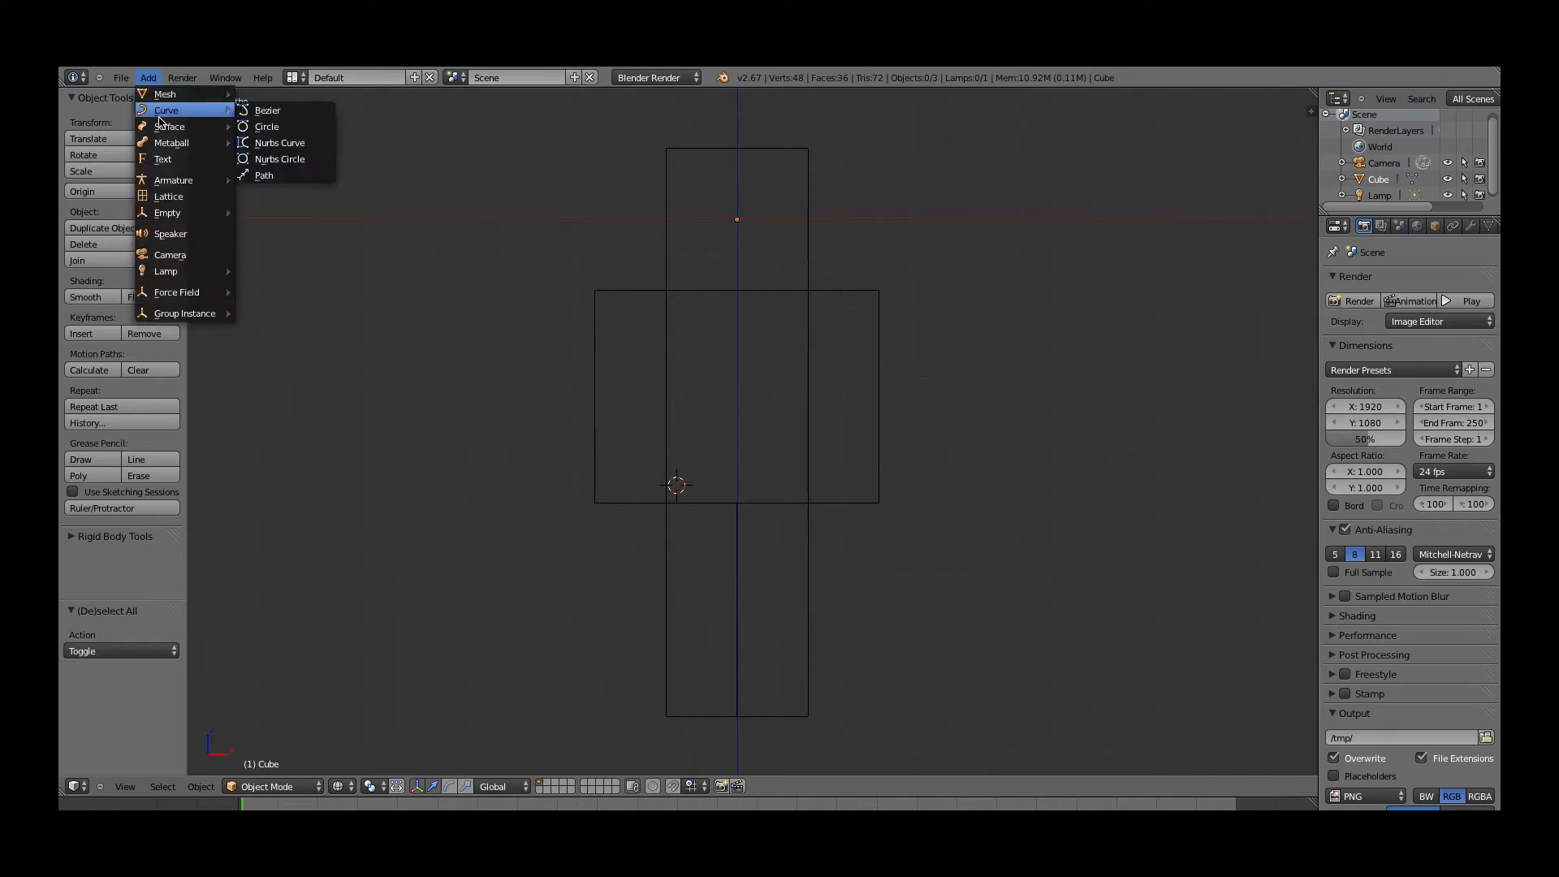
mouse_move(165, 94)
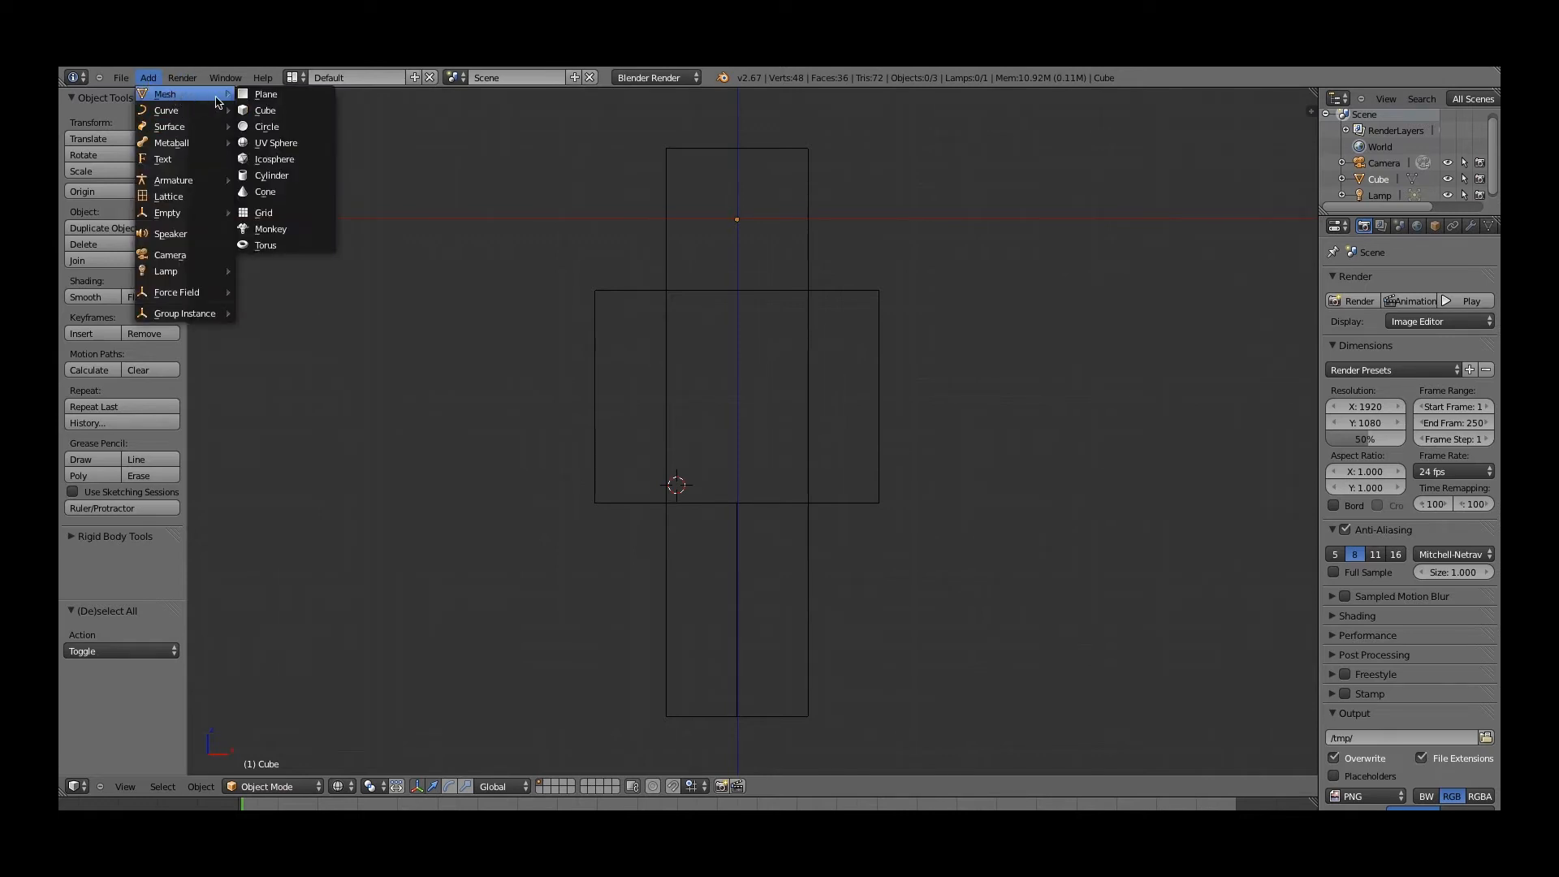
mouse_move(269, 229)
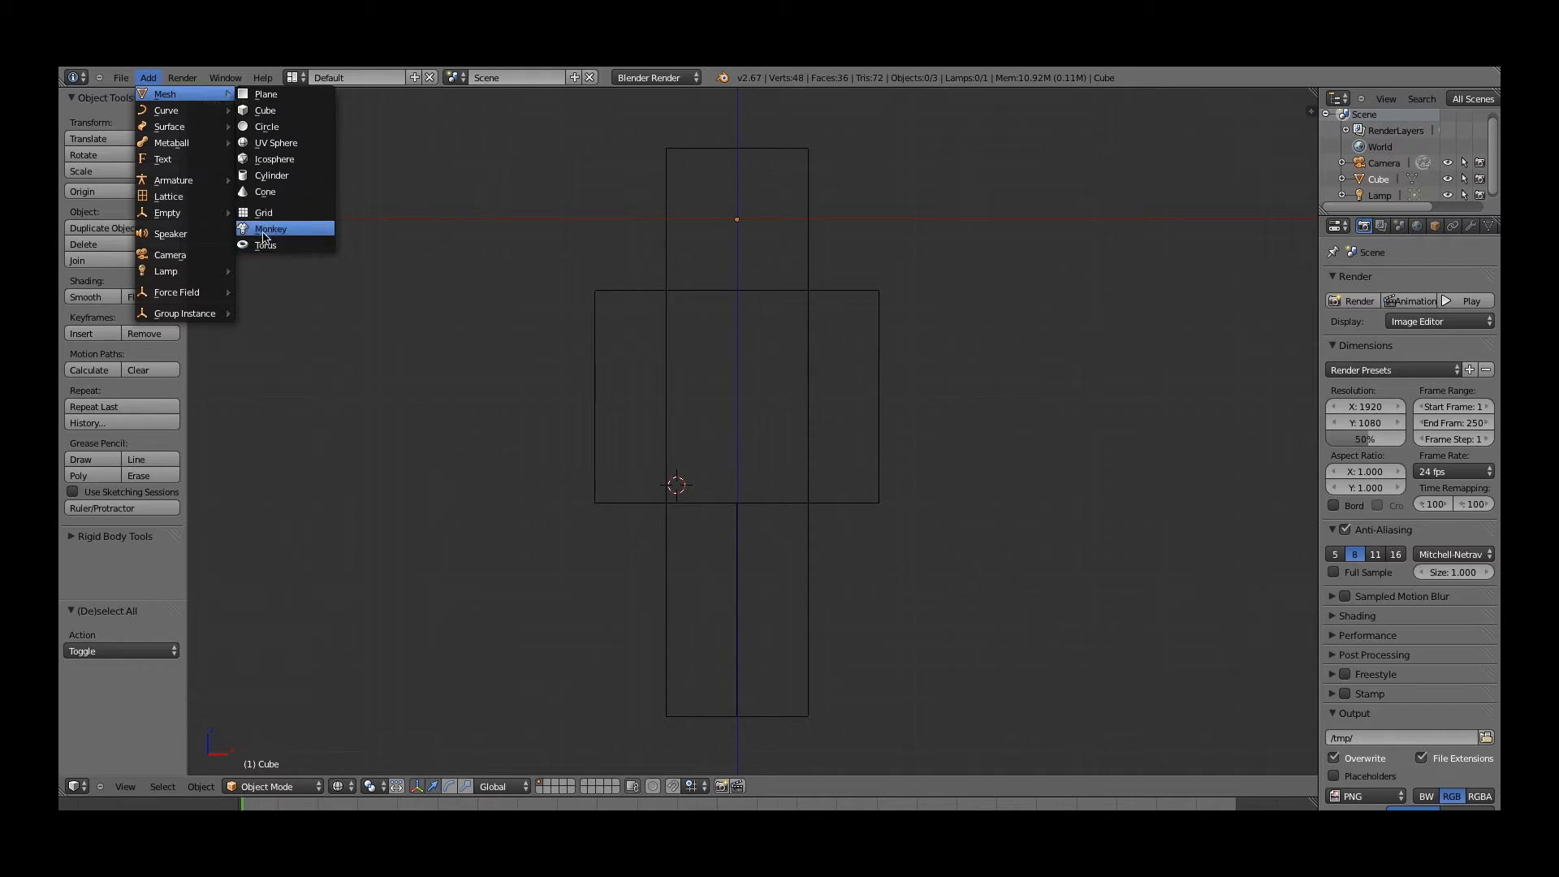
mouse_move(173, 180)
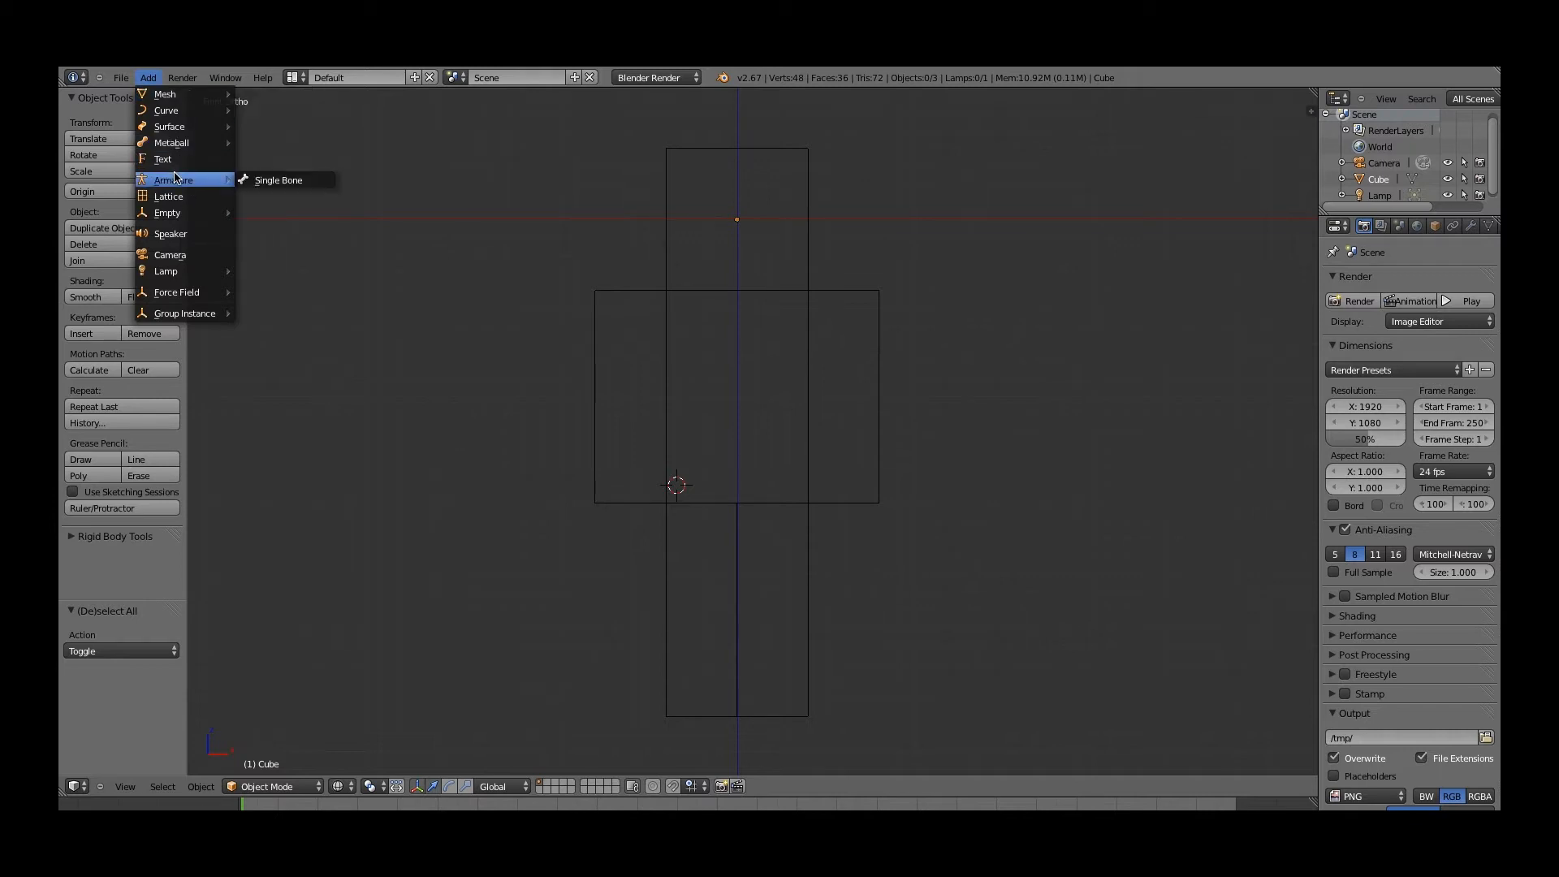
Step: Add a Single Bone, move it into the body, and snap it to grid
click(278, 181)
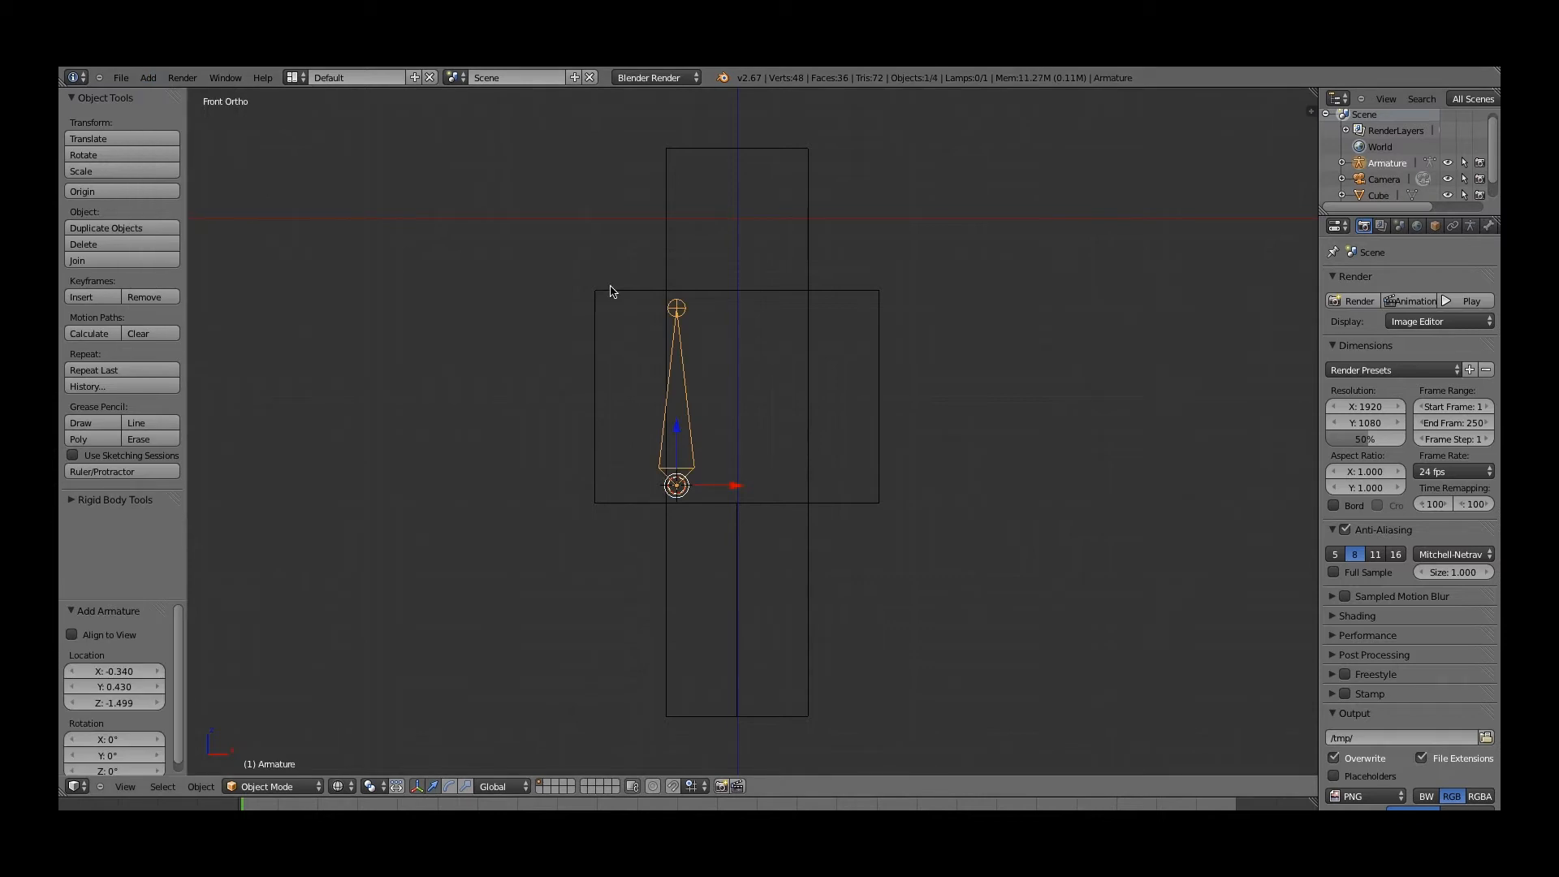
mouse_move(719, 462)
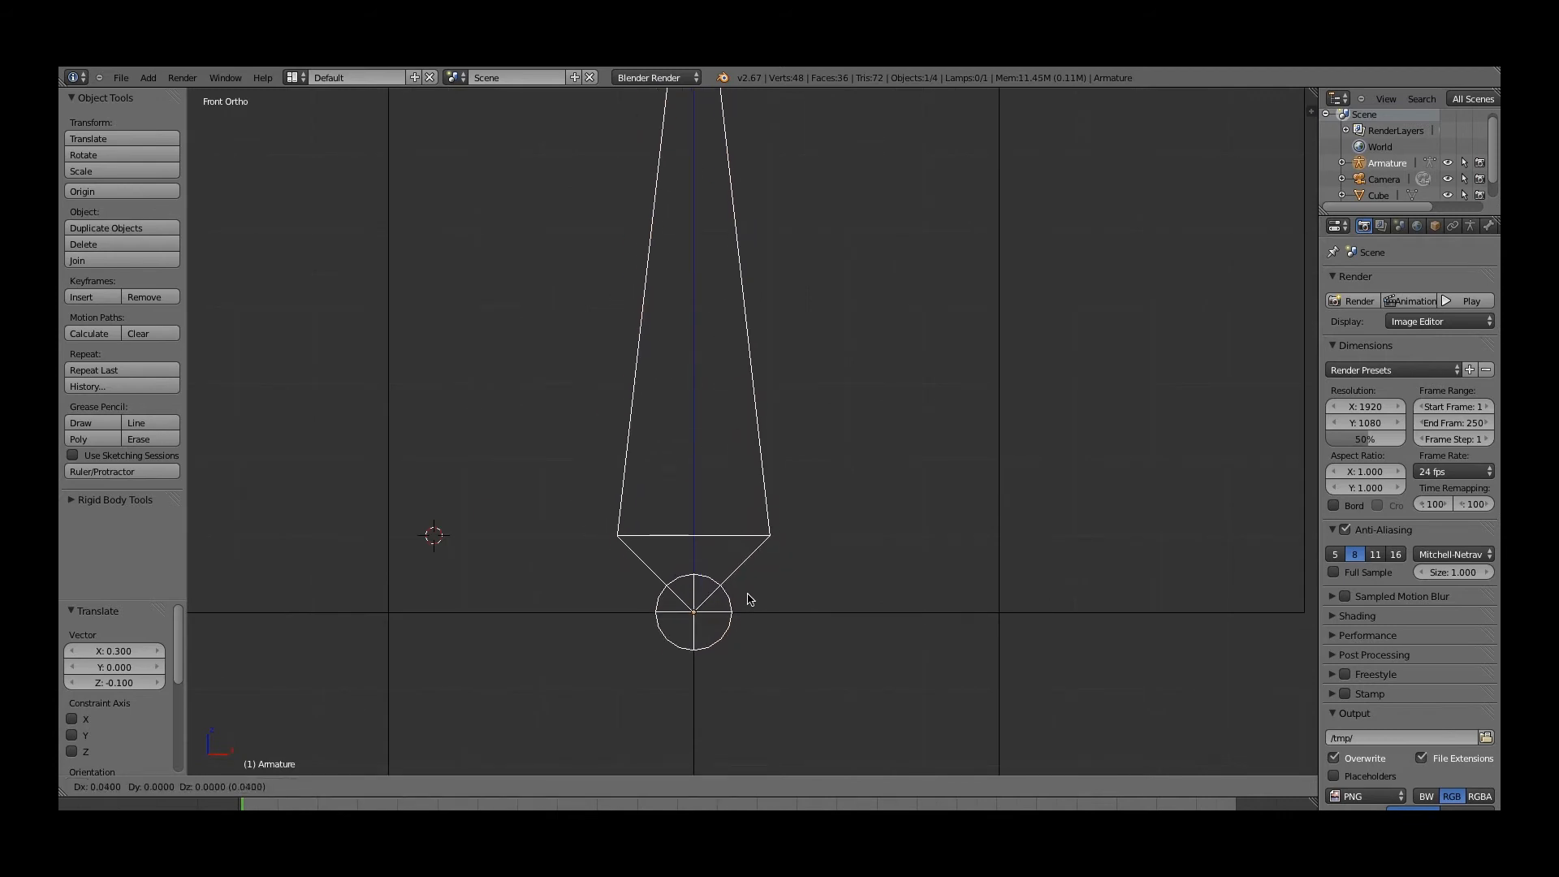
click(693, 612)
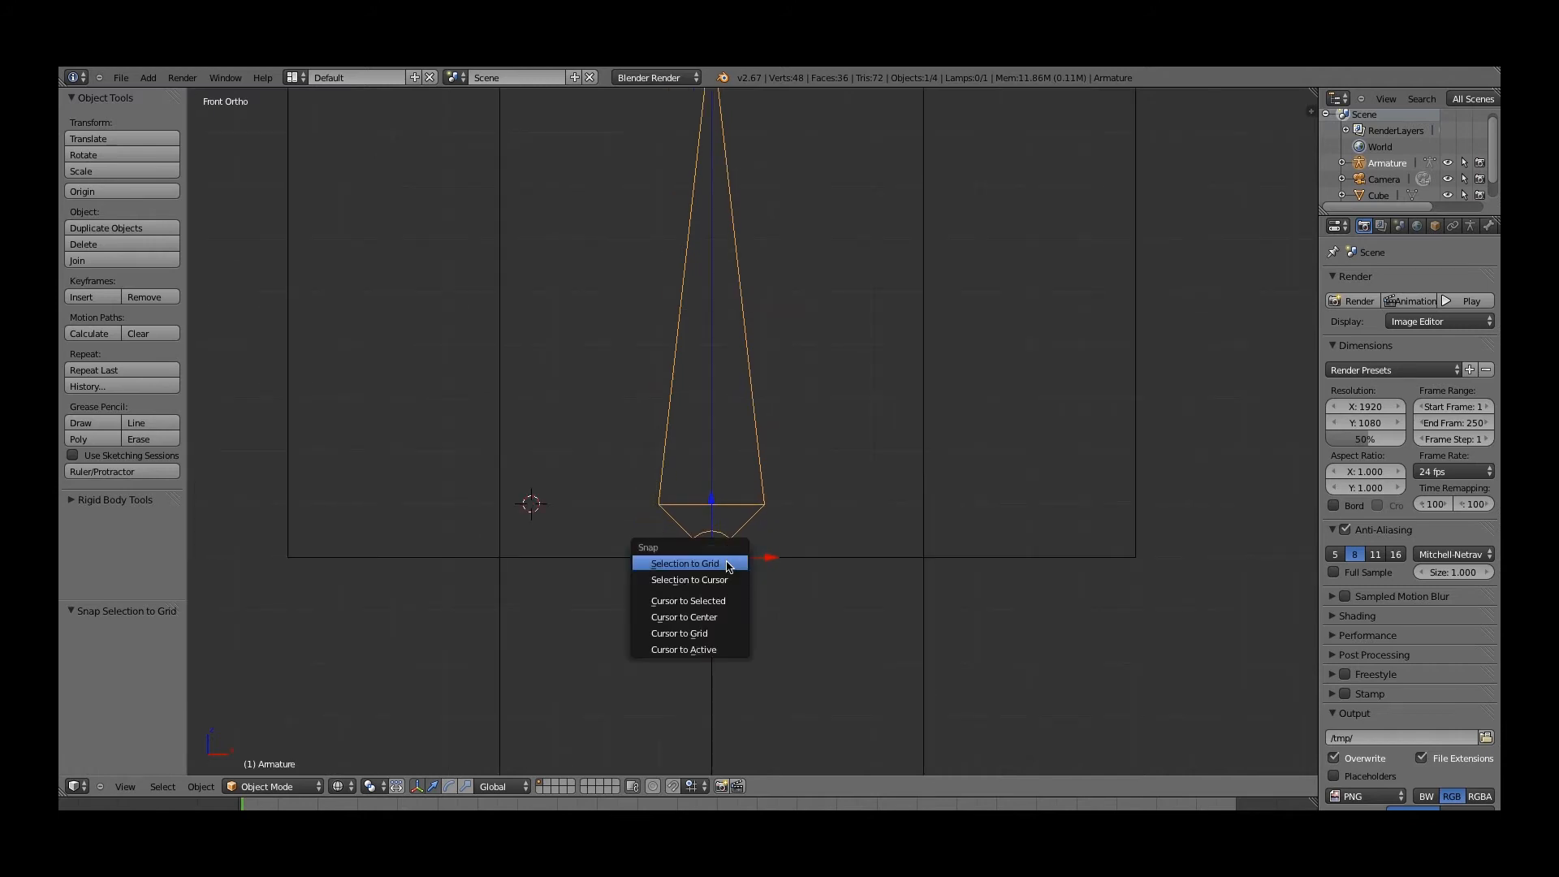
click(683, 562)
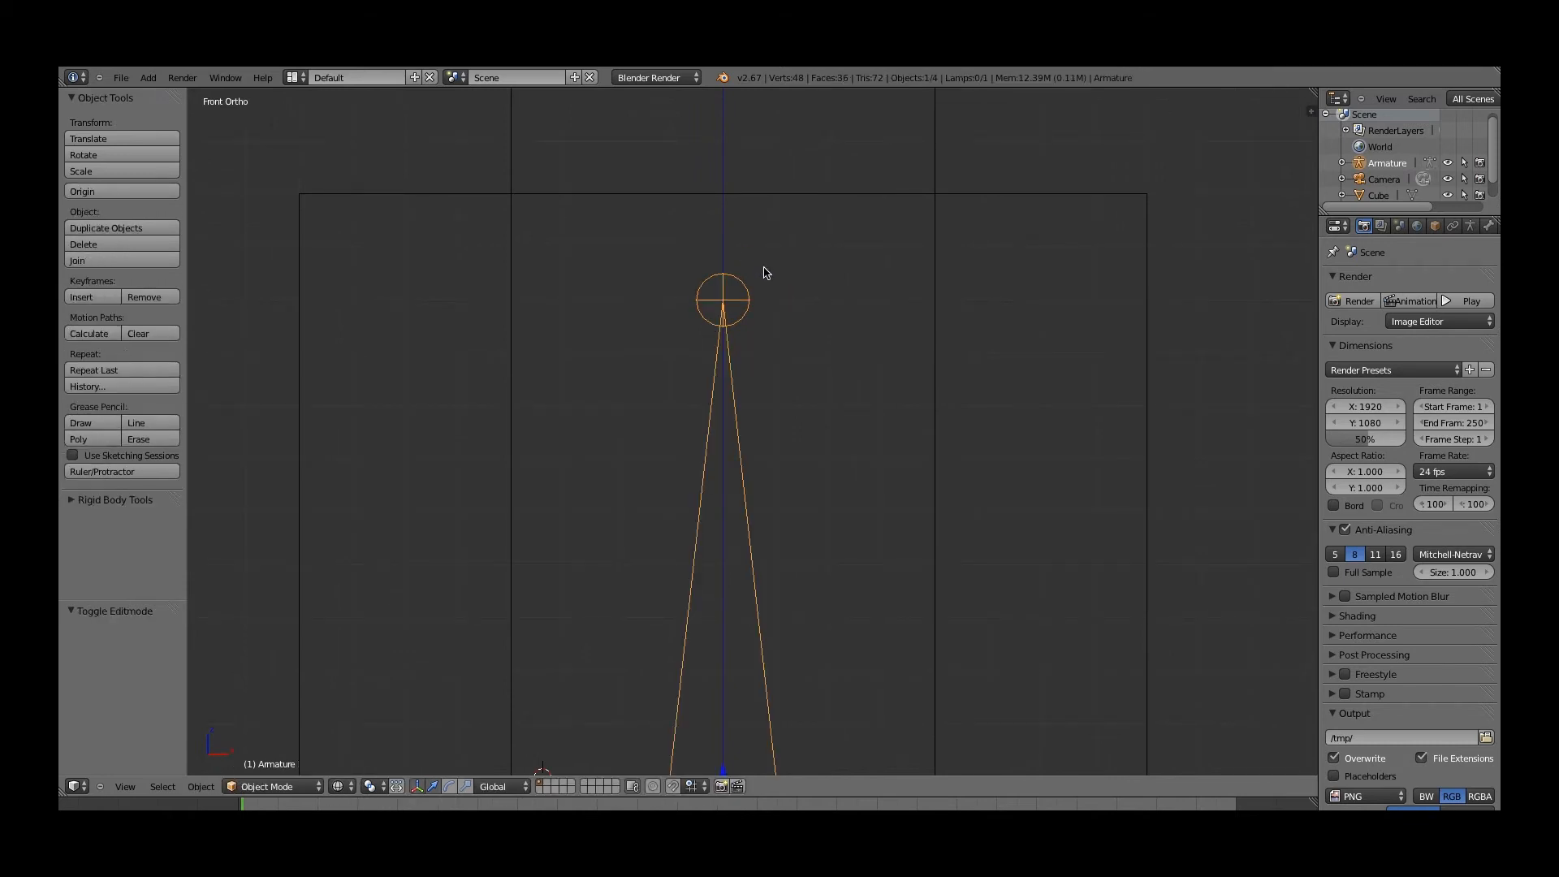
Step: In Edit Mode, lower the bone's tip, extrude a second bone, and centre the chain sideways
key(Tab)
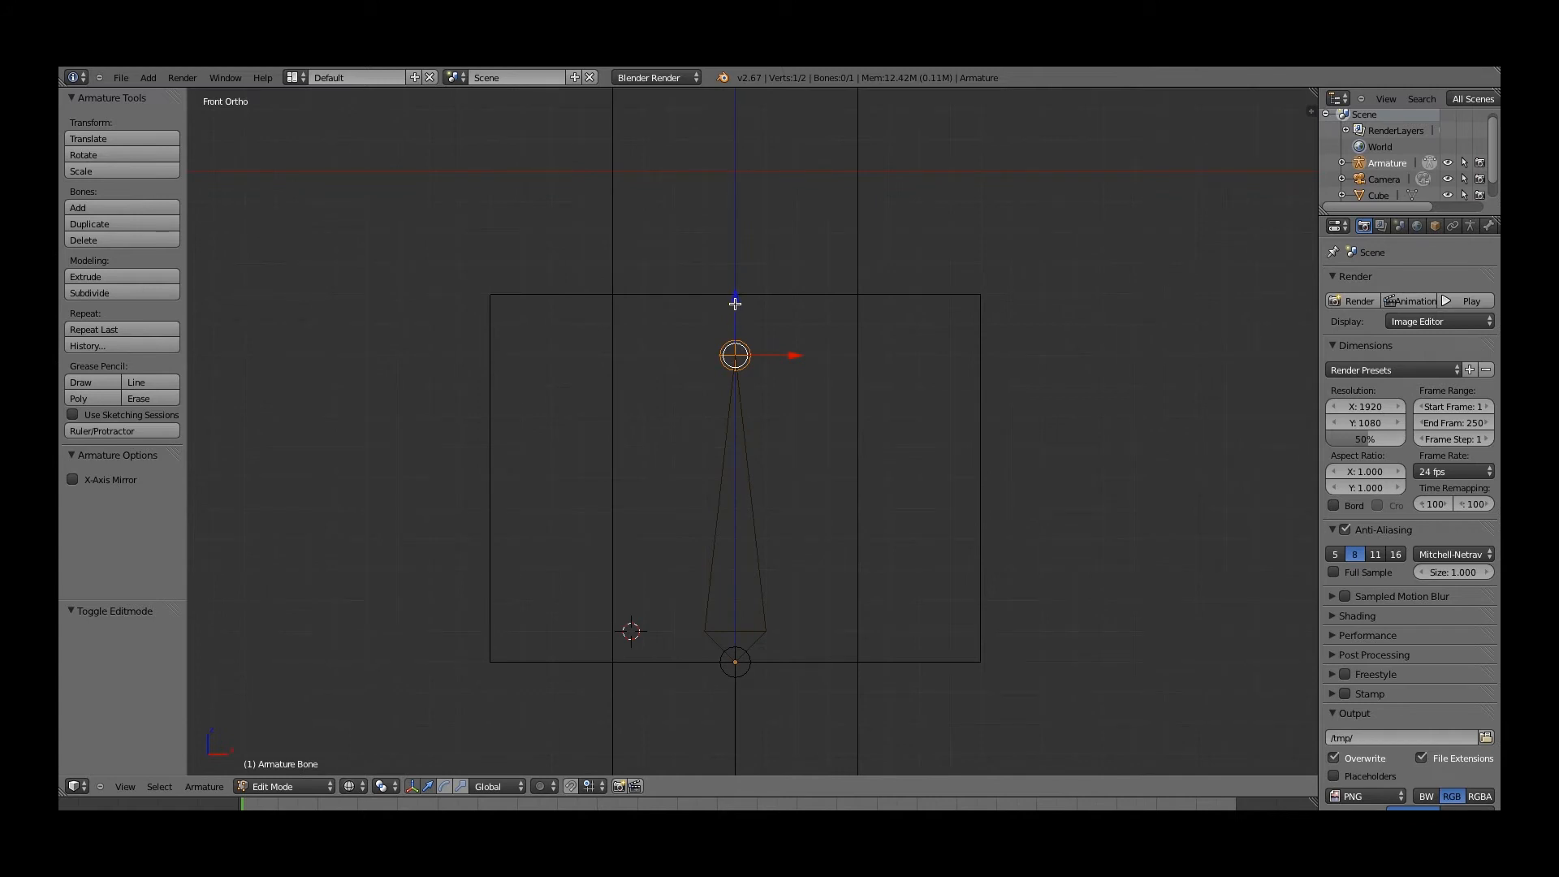
drag(735, 355, 744, 399)
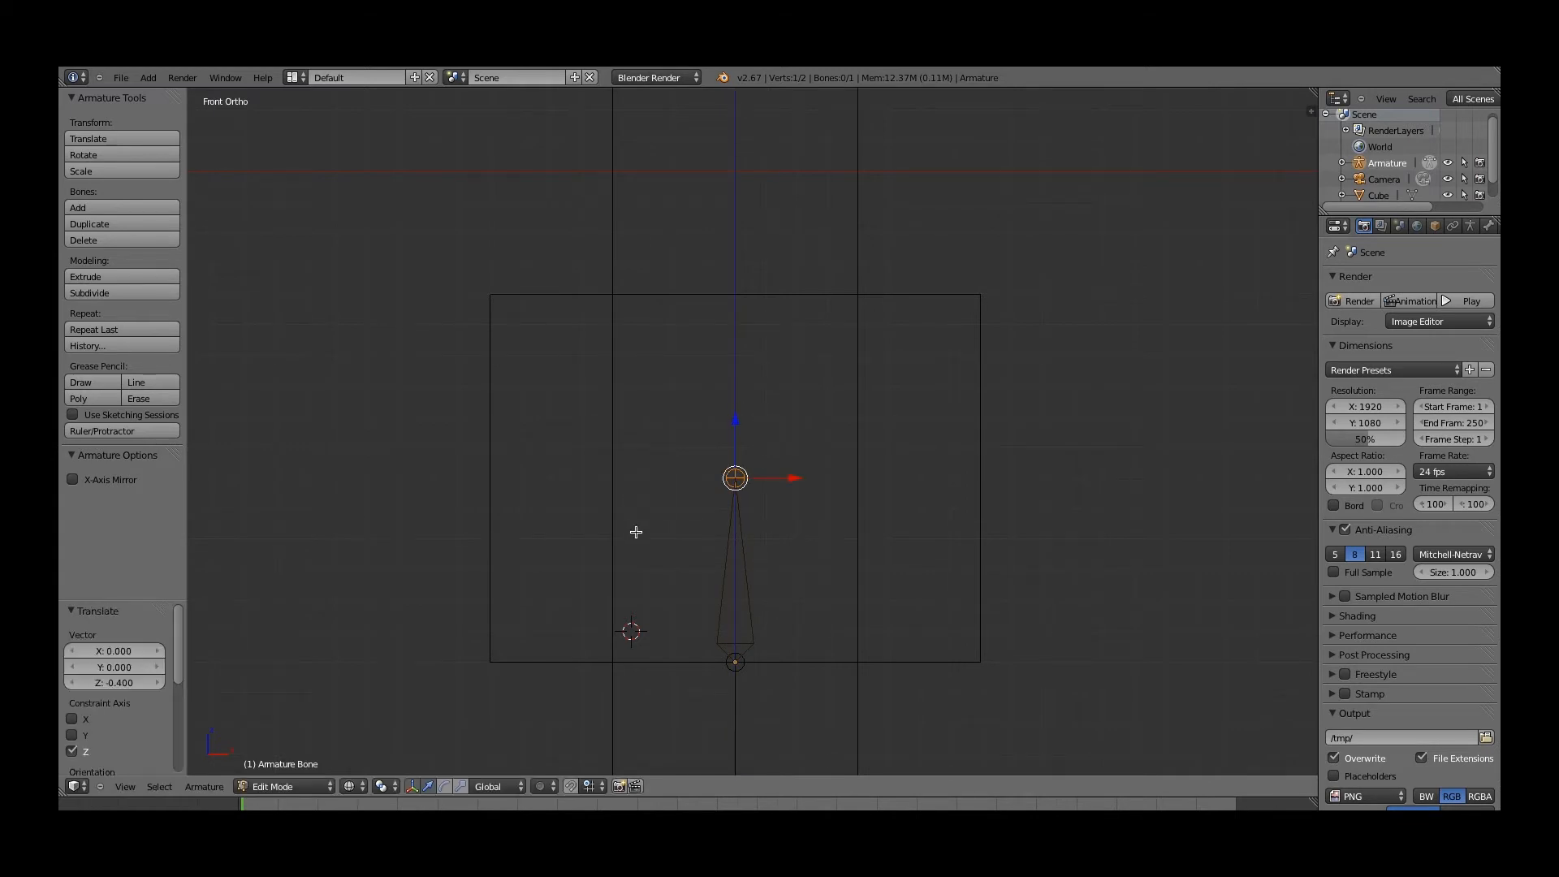
mouse_move(631, 670)
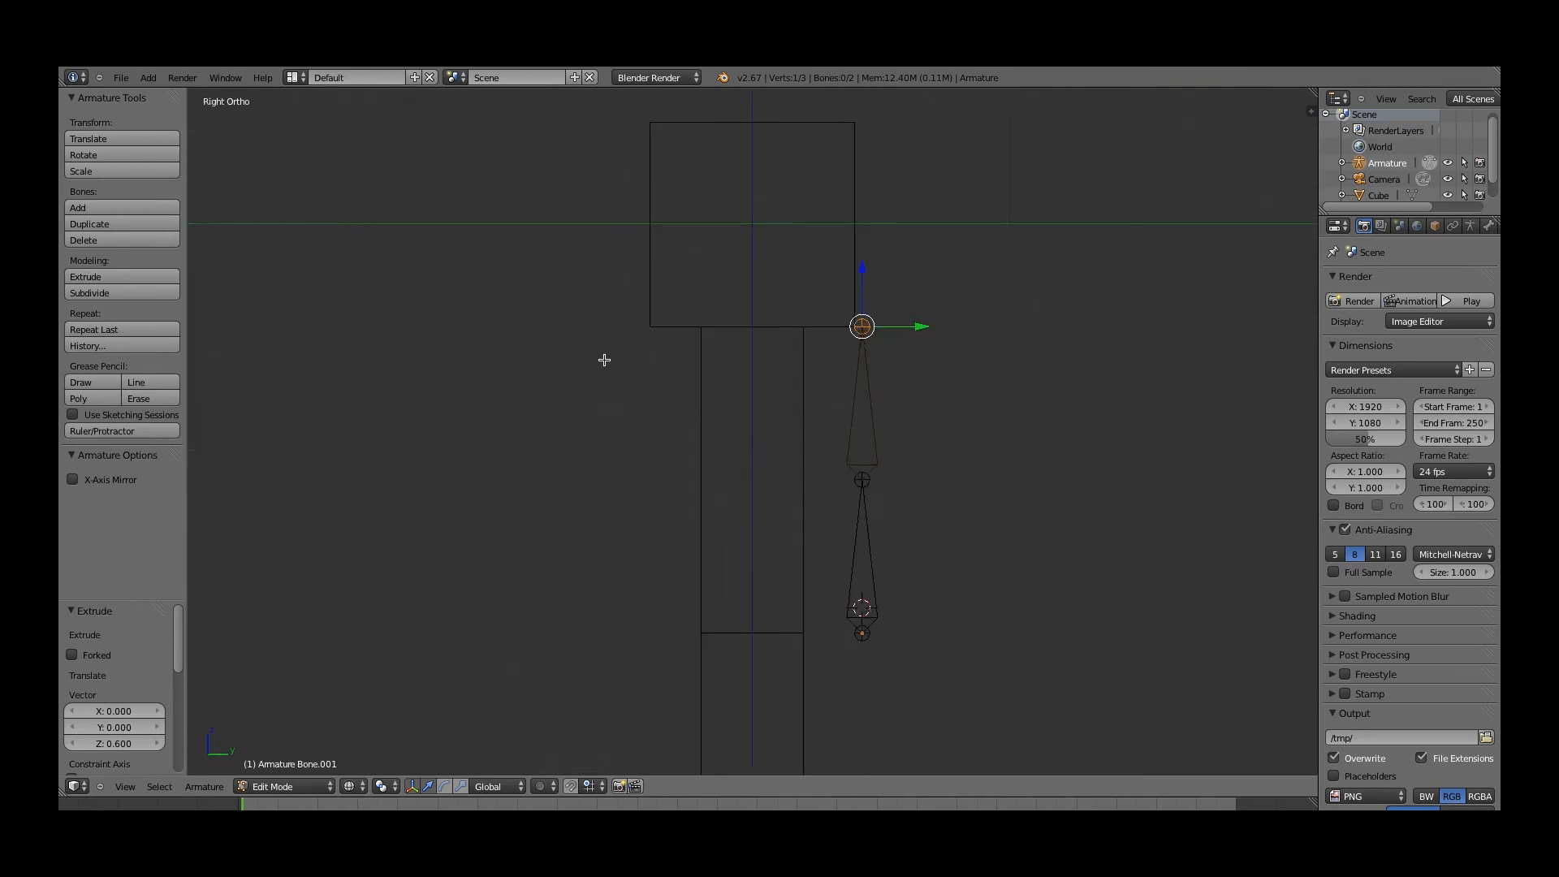
mouse_move(882, 415)
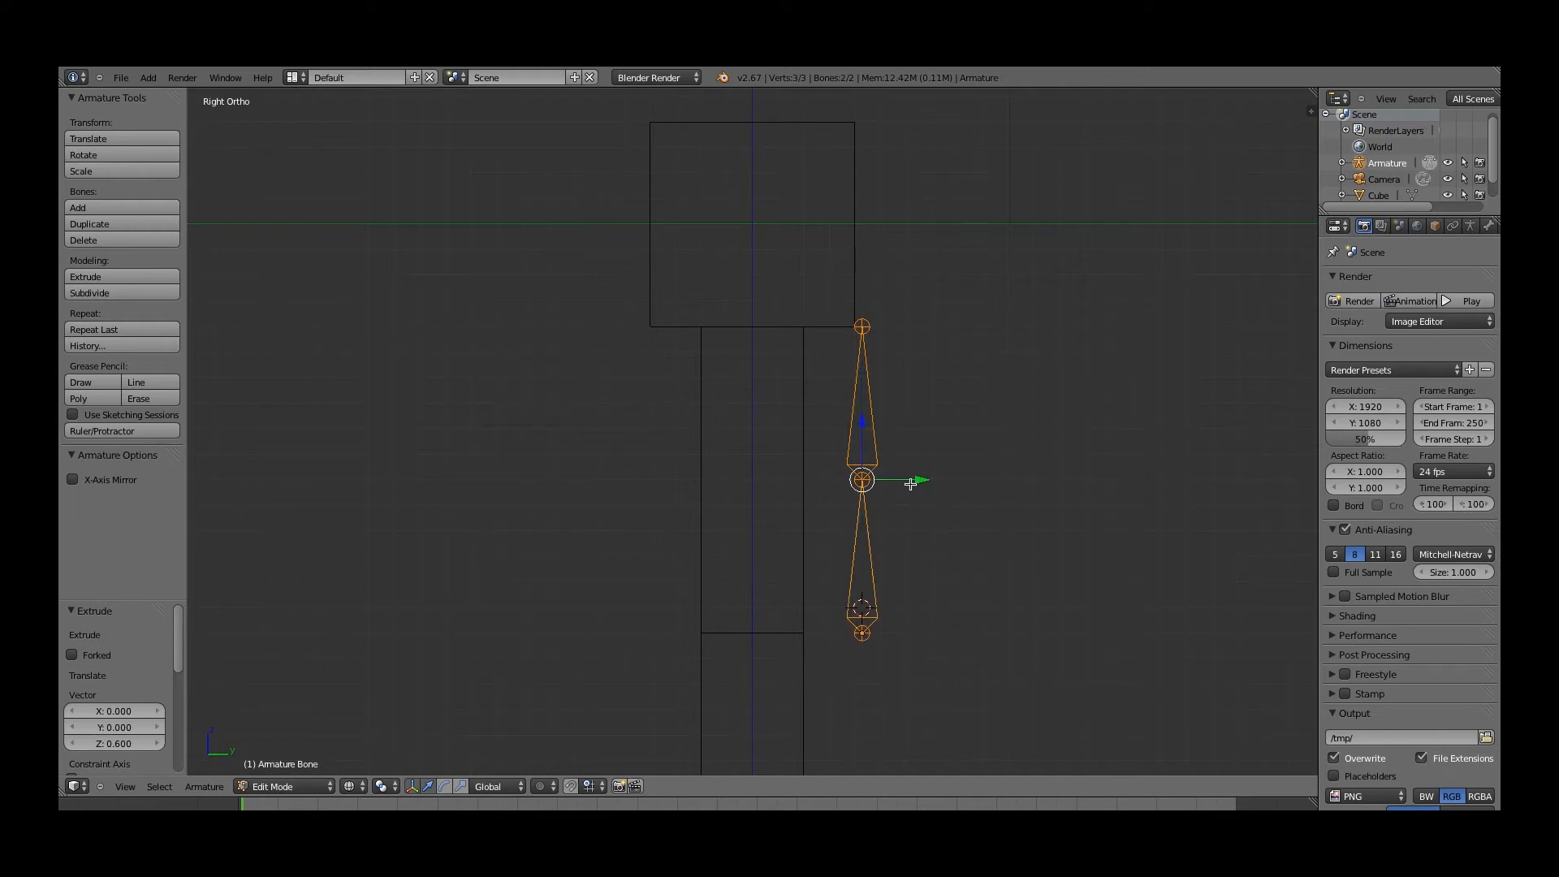
drag(861, 482, 812, 483)
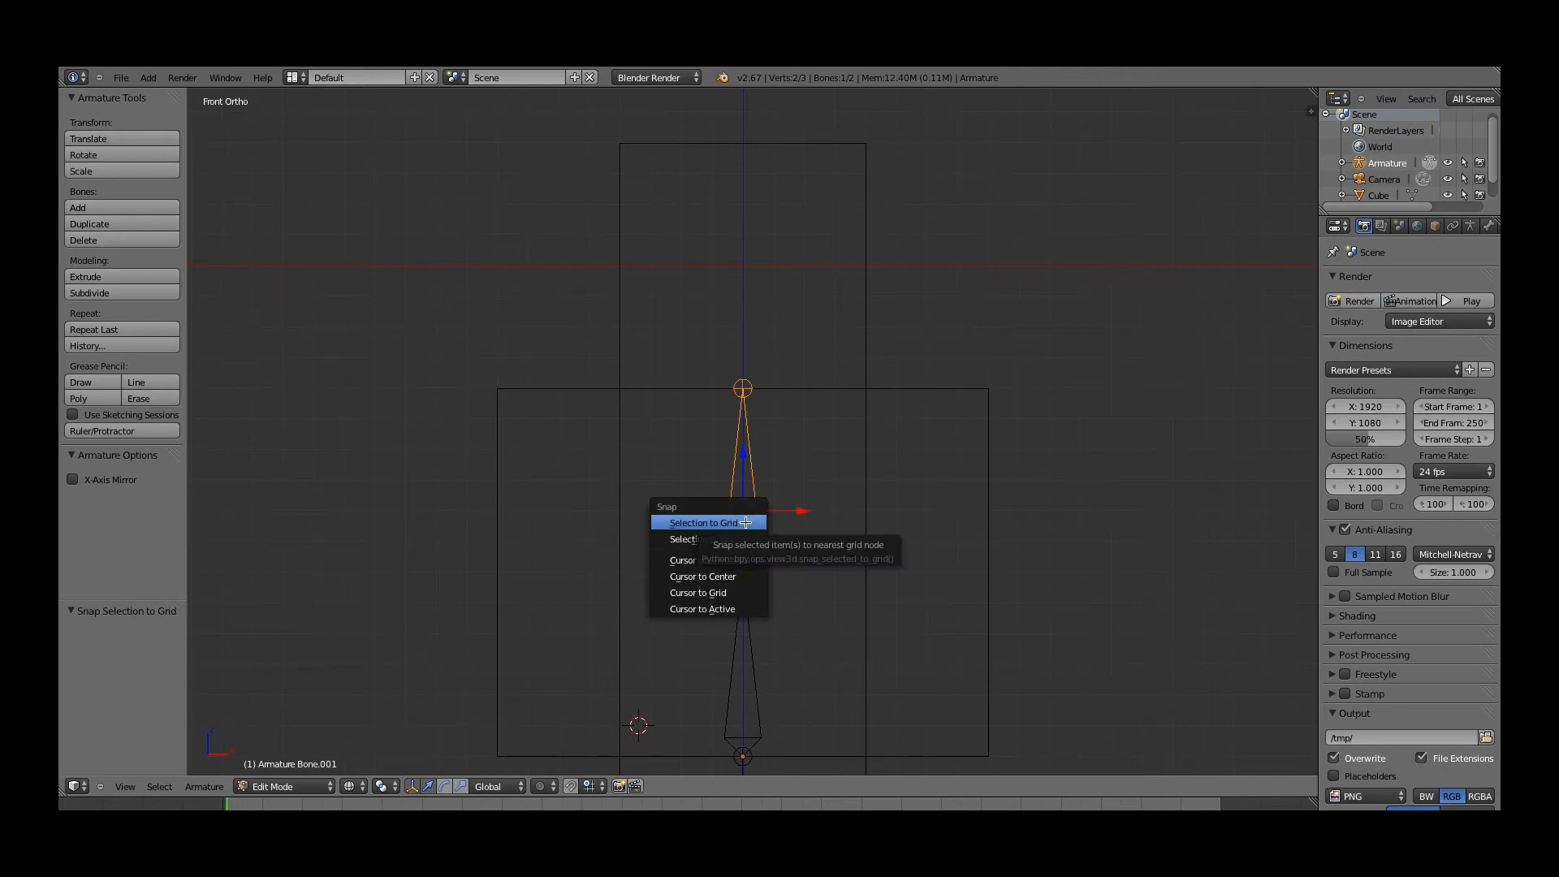
Step: Snap the upper spine bone to grid and align the head bone in Right view
click(700, 522)
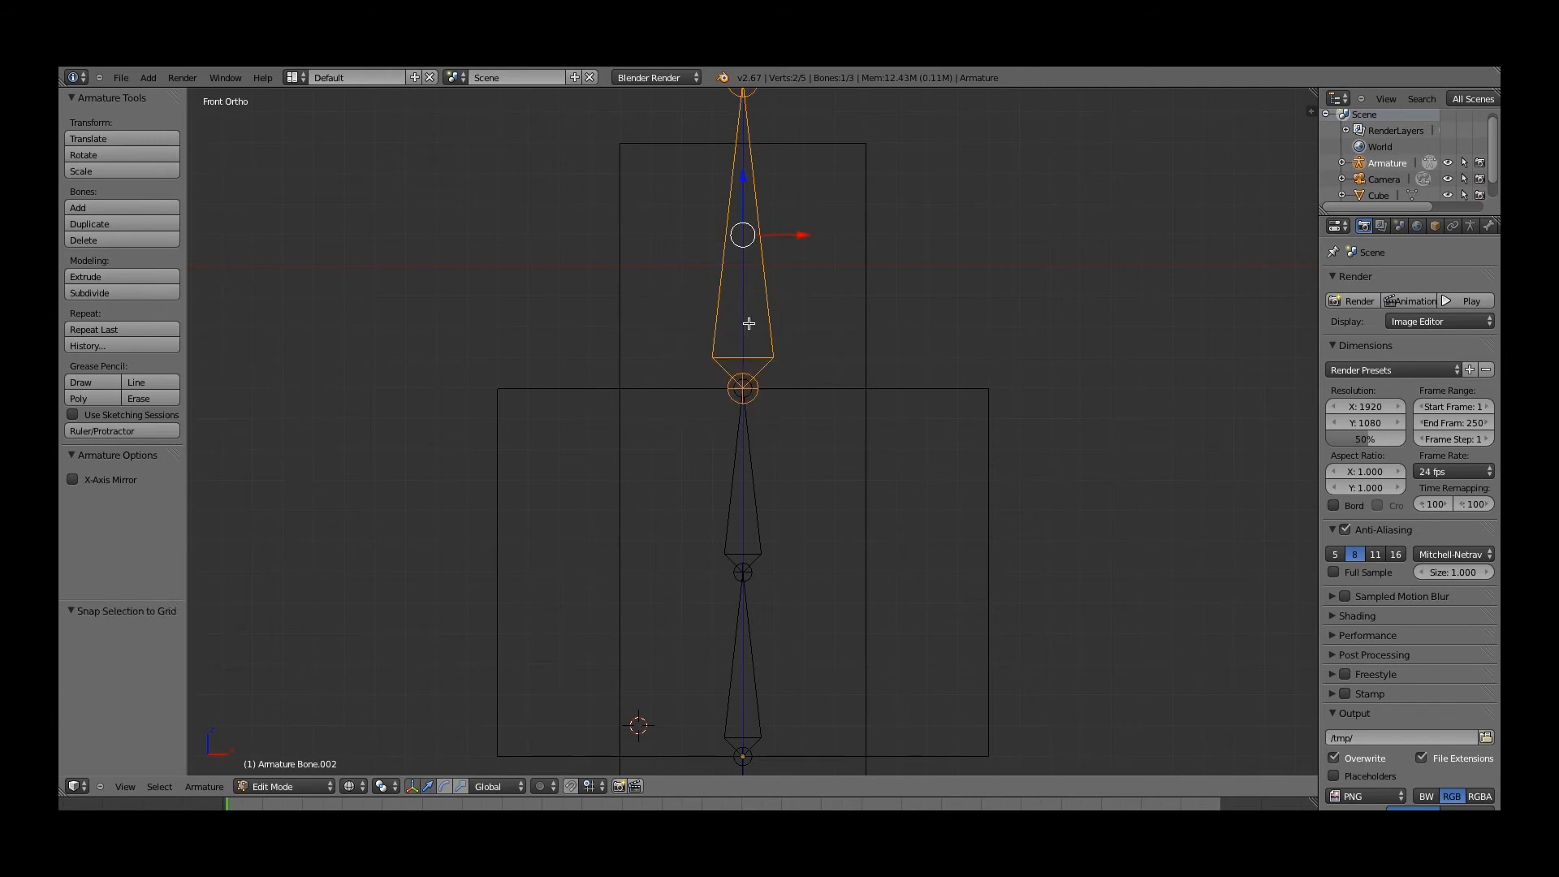
key(KP_3)
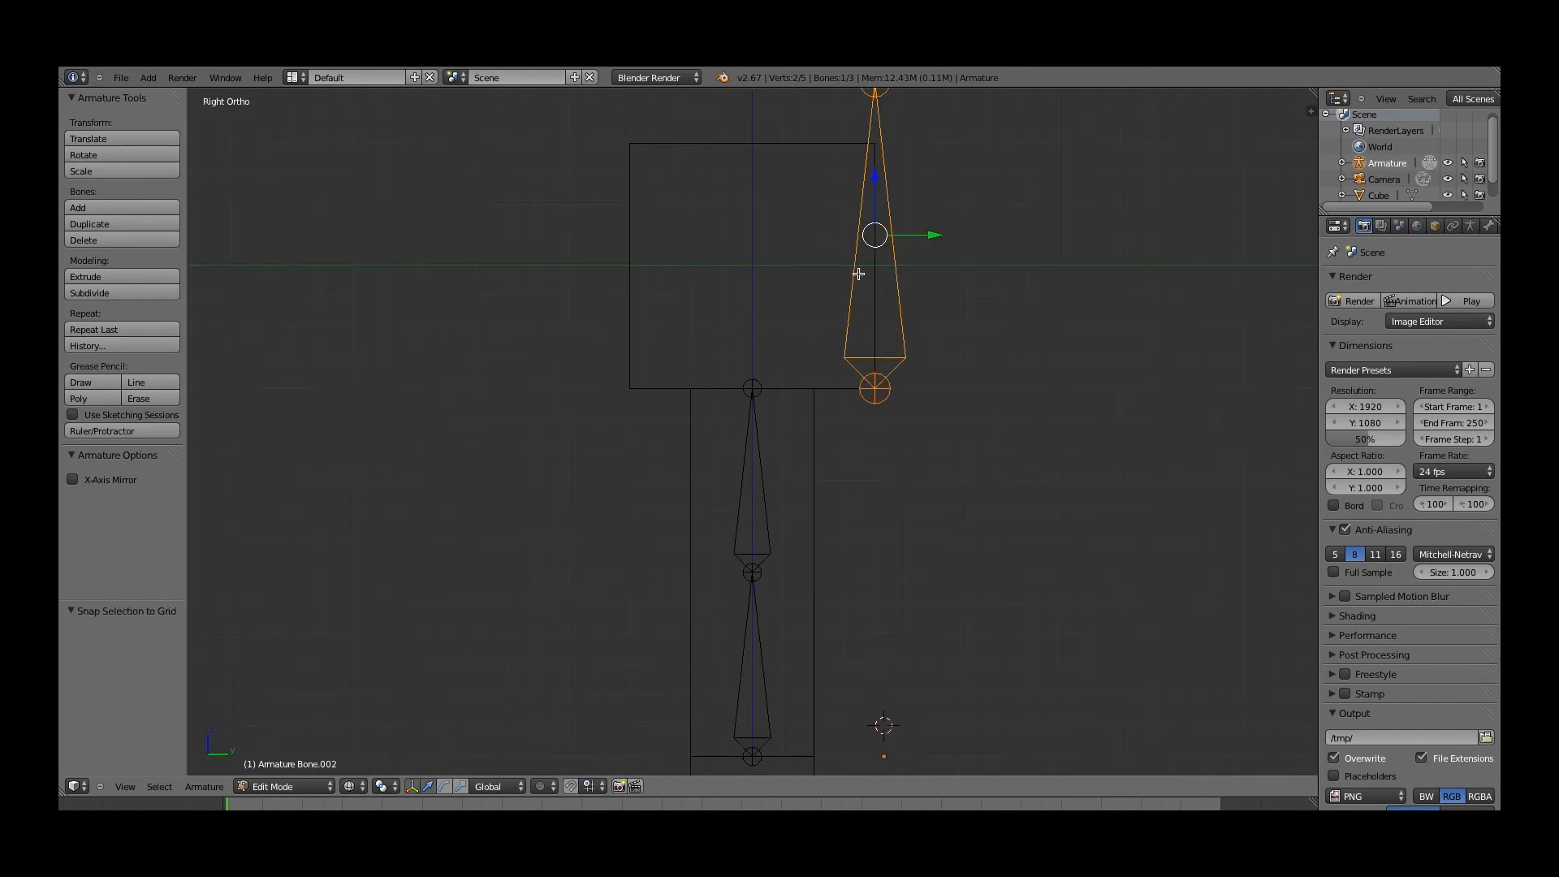
drag(872, 235, 753, 235)
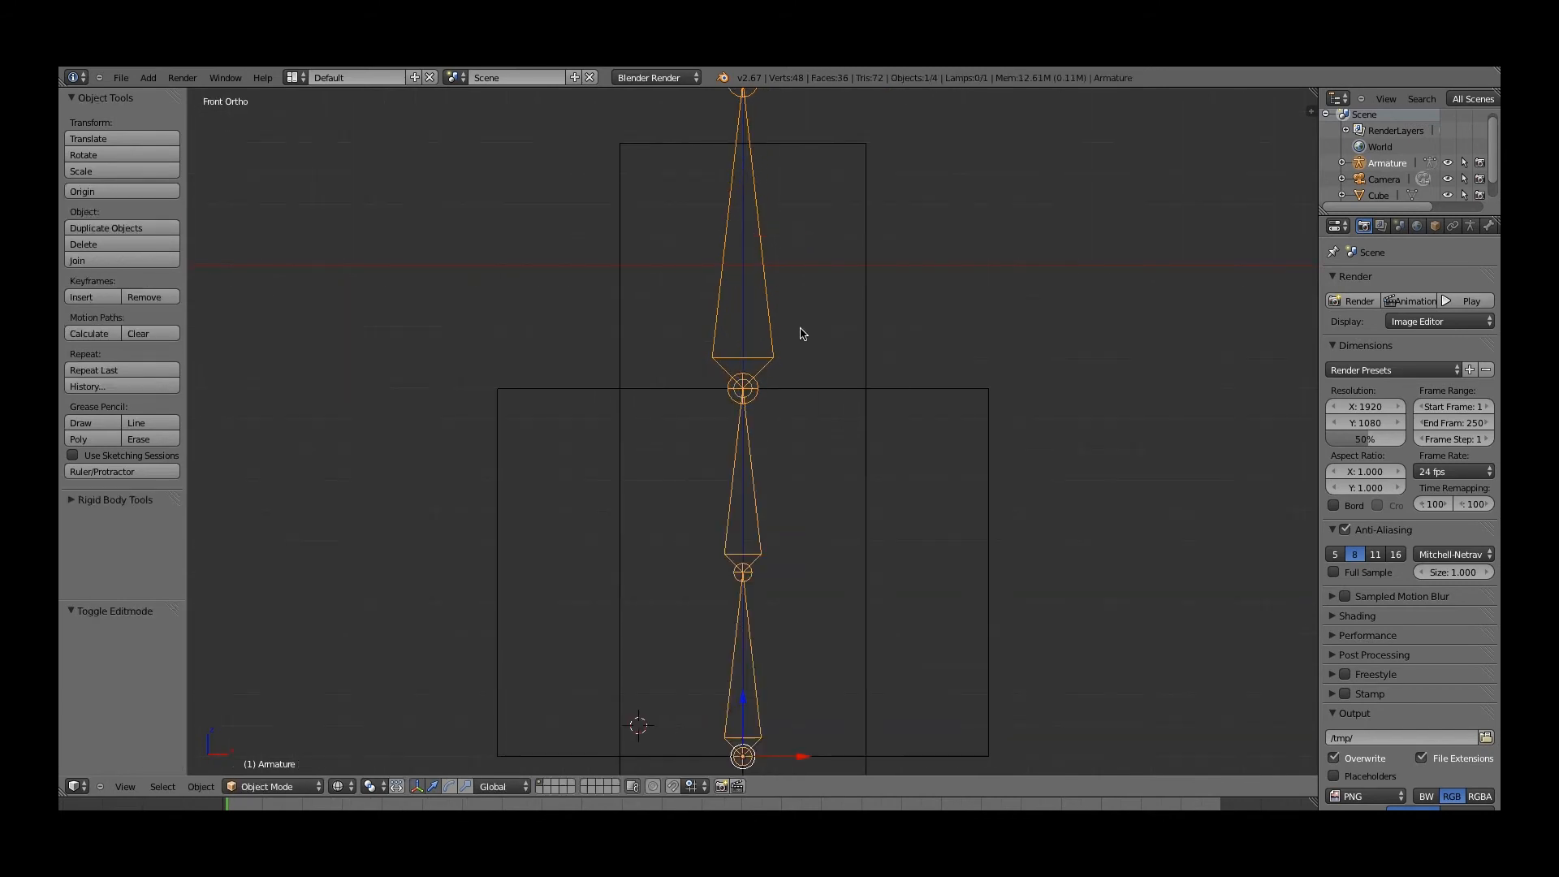
key(Tab)
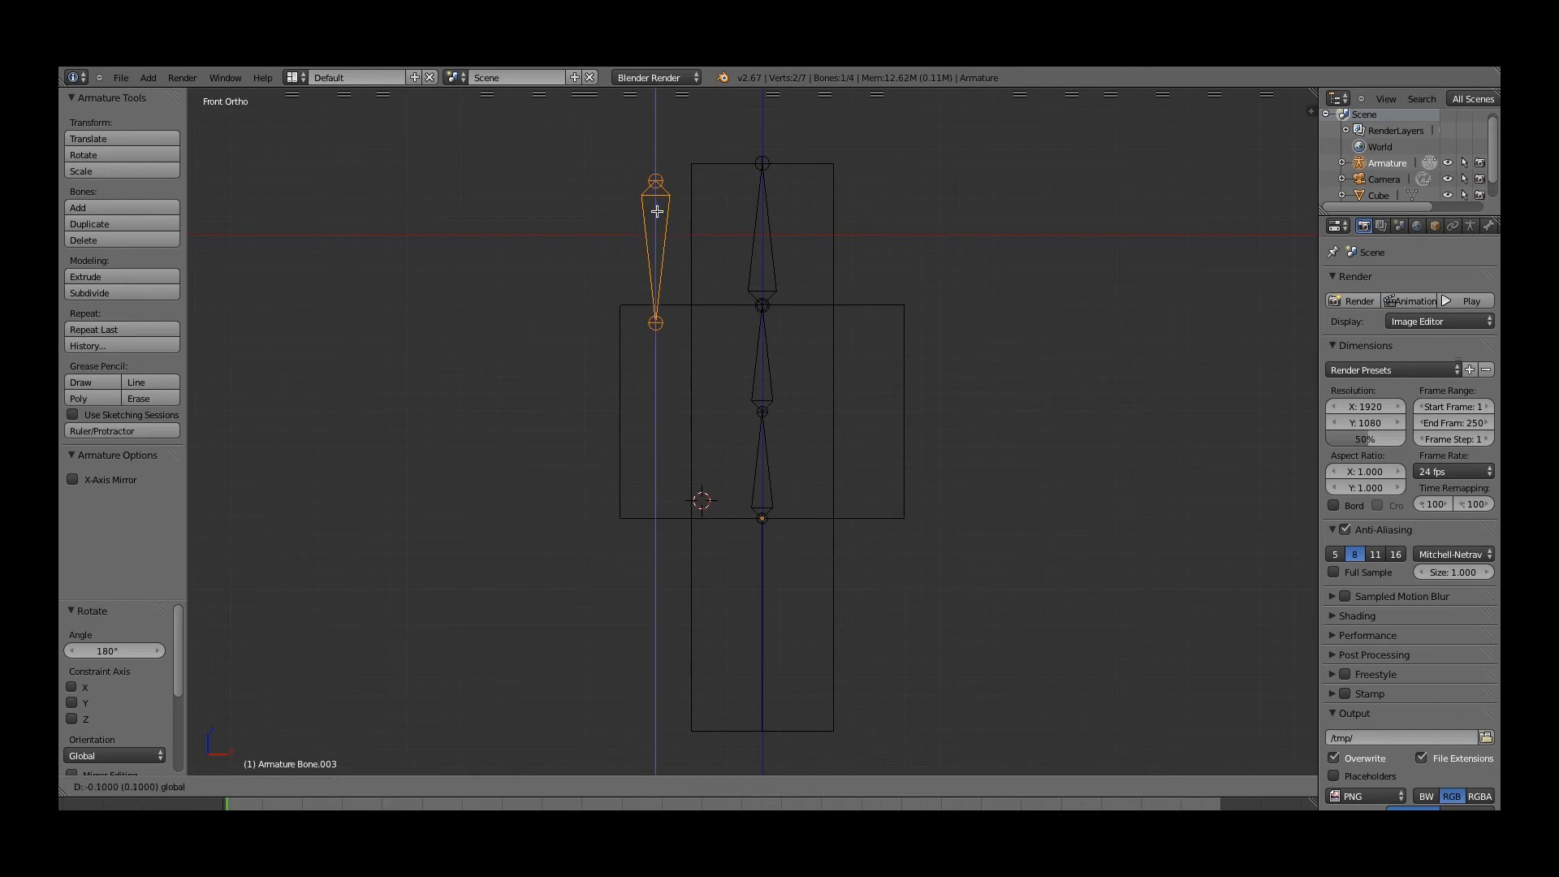
Step: Move a flipped bone to the shoulder and extrude the forearm down by -0.6
drag(657, 214, 657, 417)
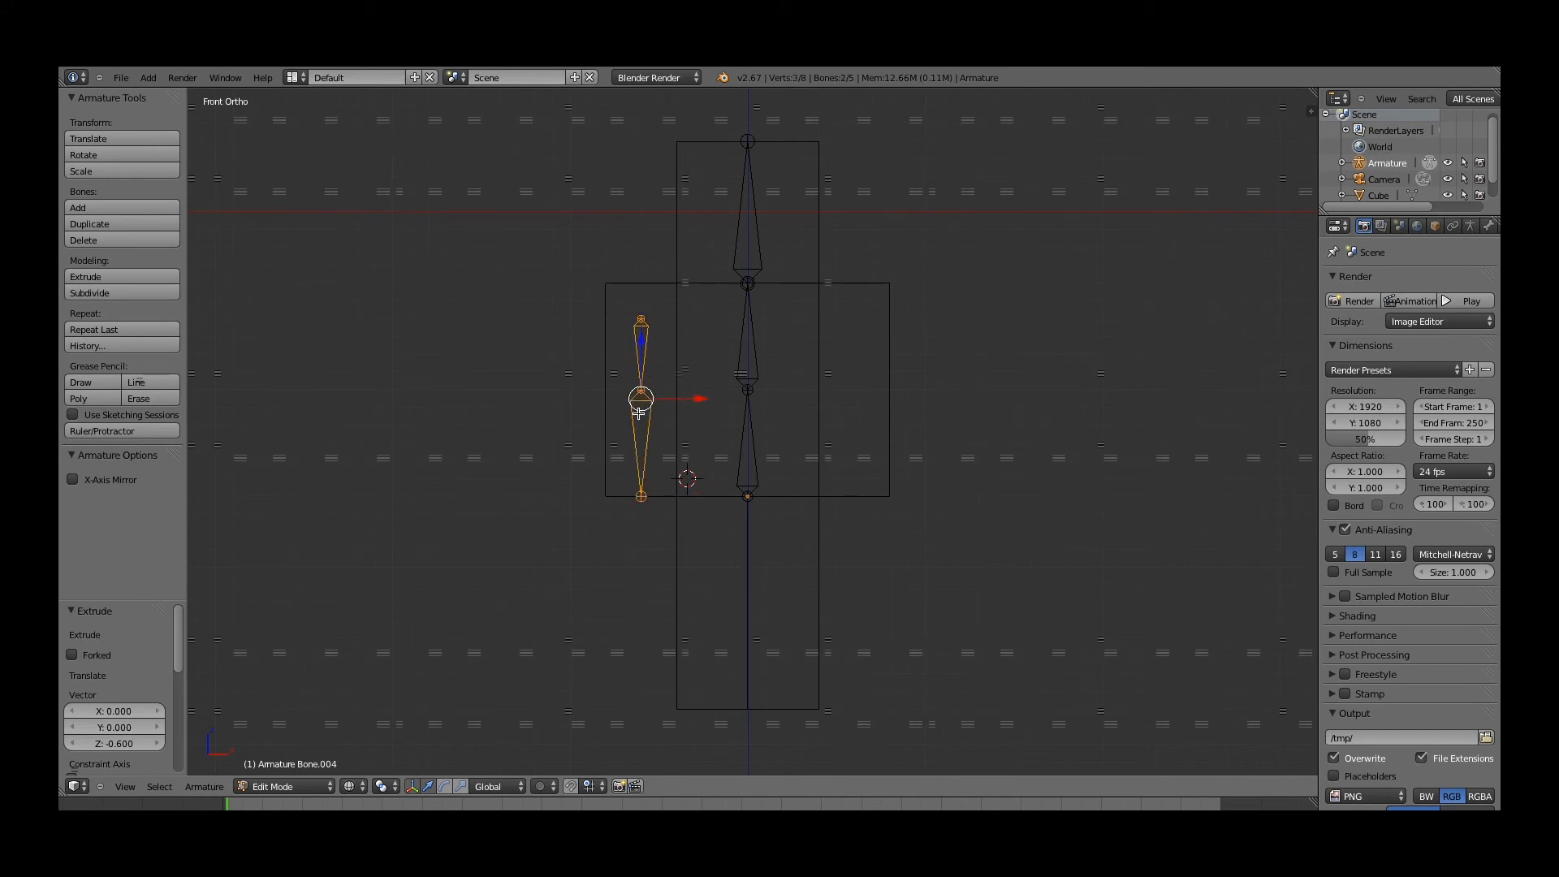
drag(642, 398, 784, 398)
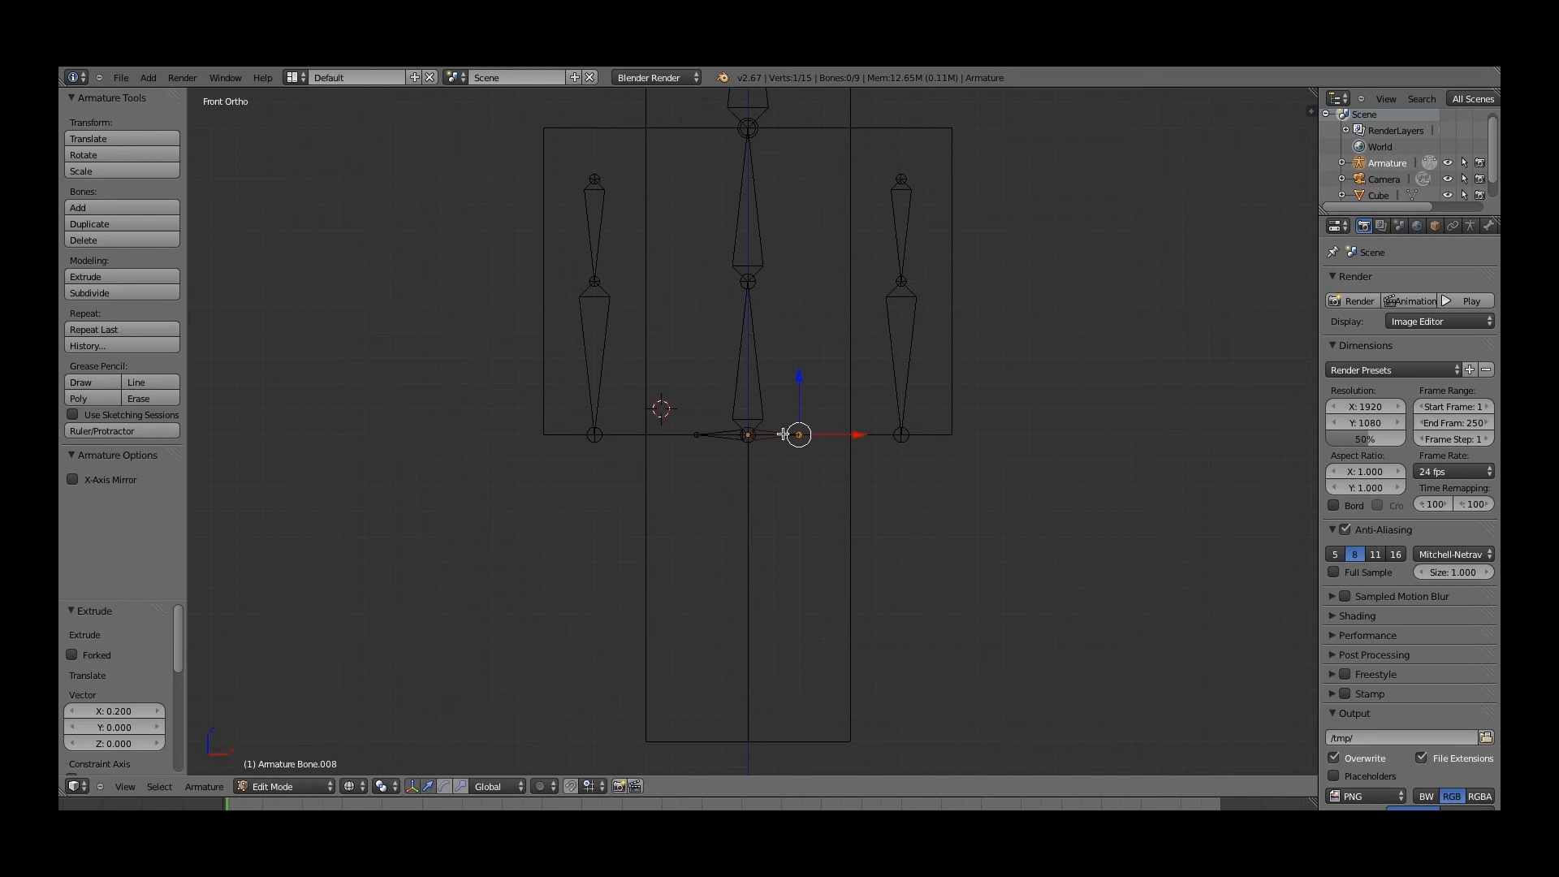
mouse_move(687, 566)
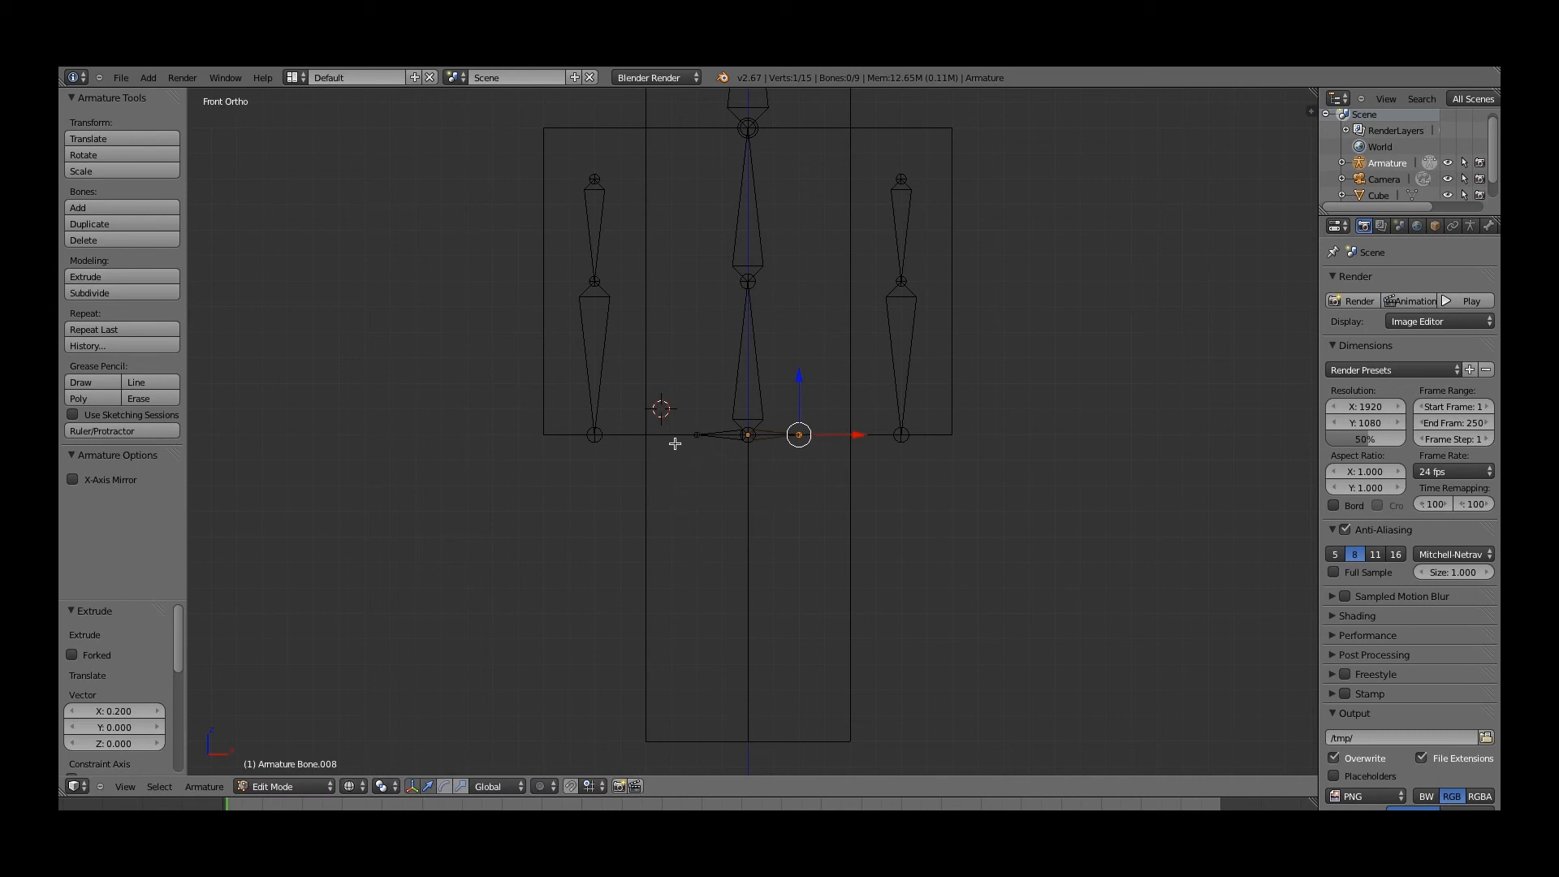
mouse_move(689, 438)
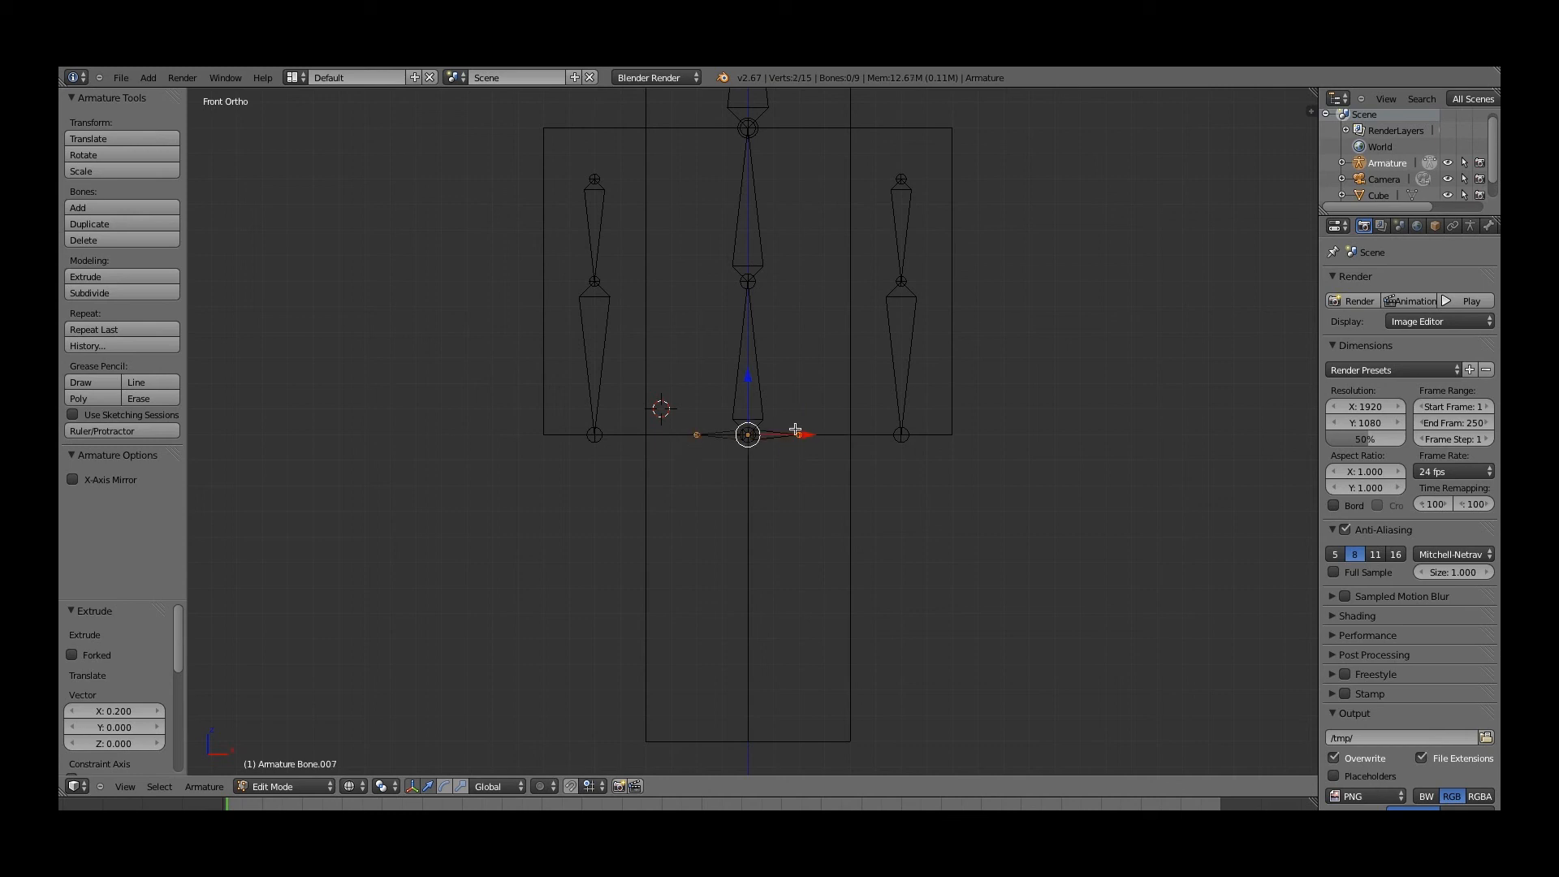
Step: Extrude hip bones outward toward the legs, then delete the horizontal hip bones
drag(749, 433, 798, 434)
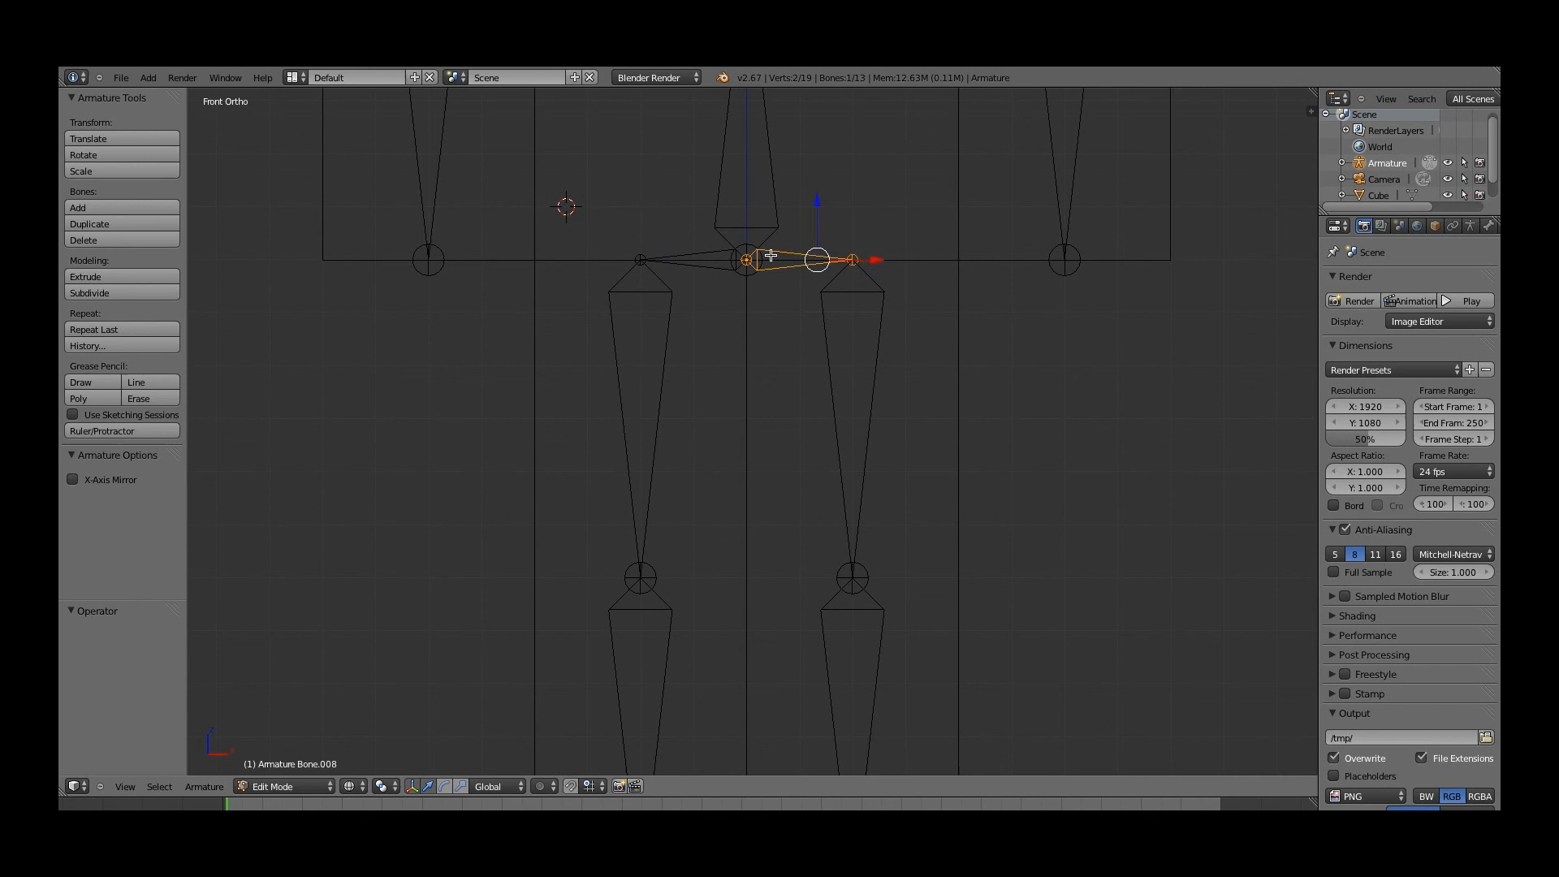
key(x)
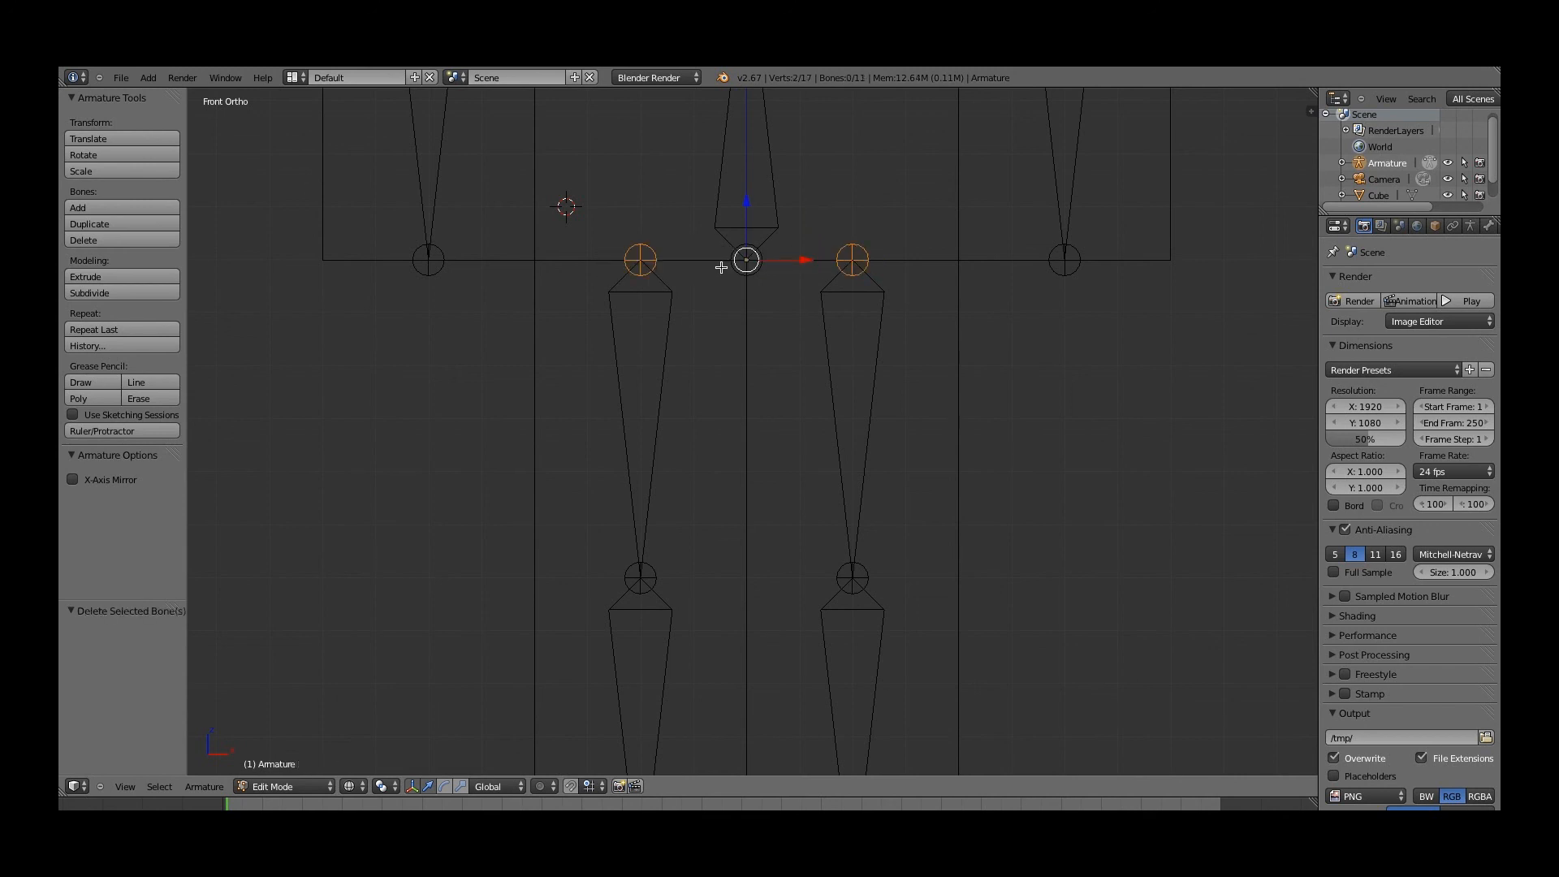